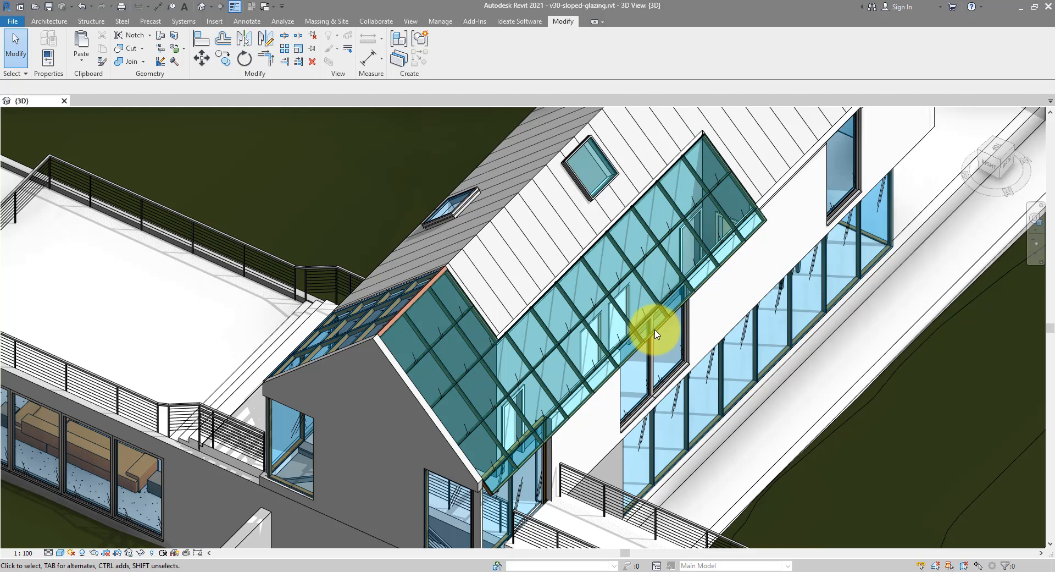
pyautogui.moveTo(430, 359)
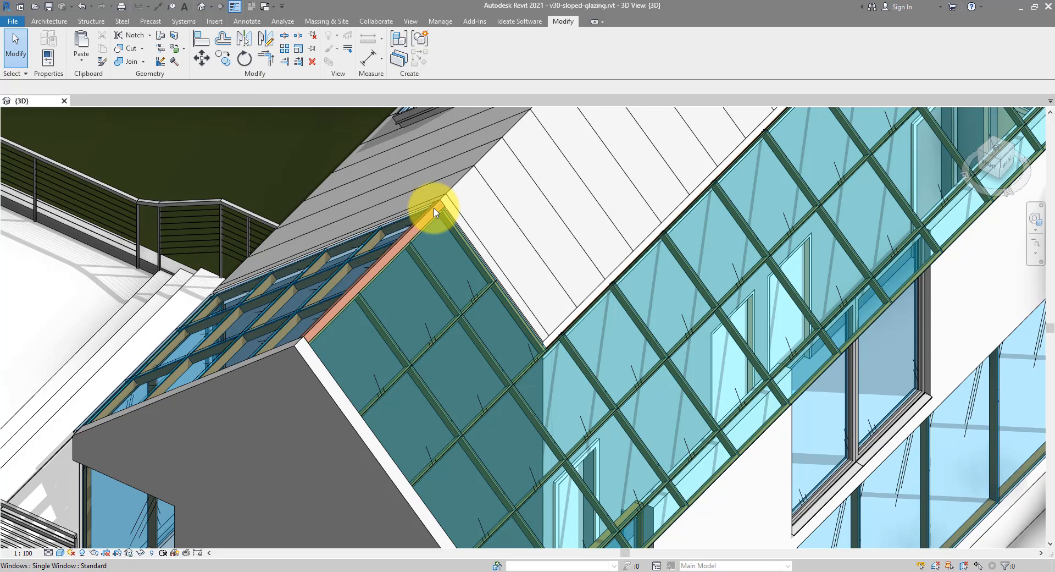
# Step: Open rac_basic_sample_project from recent files and orbit the house to view its metal roof
pyautogui.moveTo(434, 213); pyautogui.dragTo(568, 334)
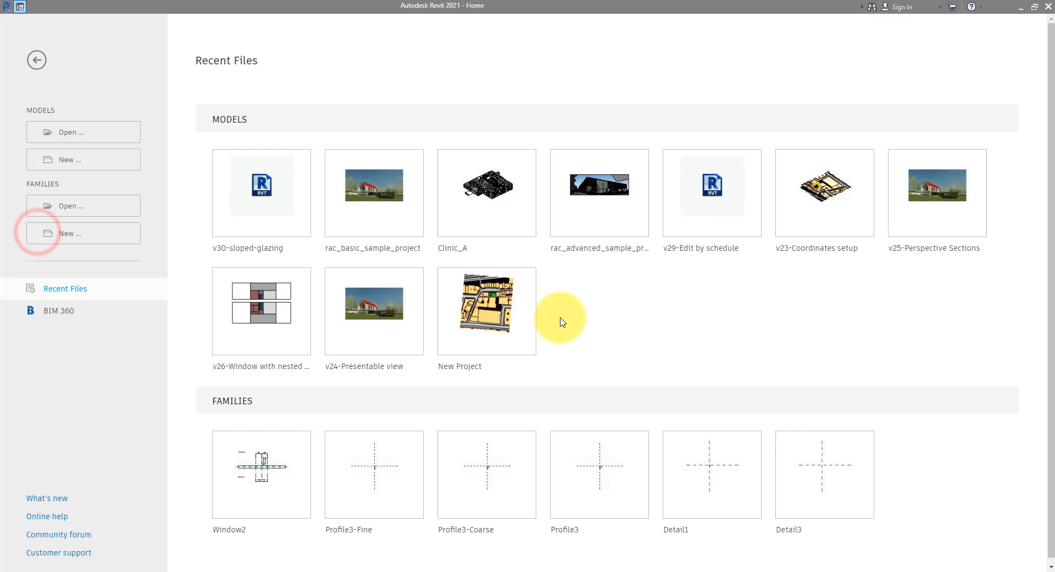
pyautogui.doubleClick(374, 192)
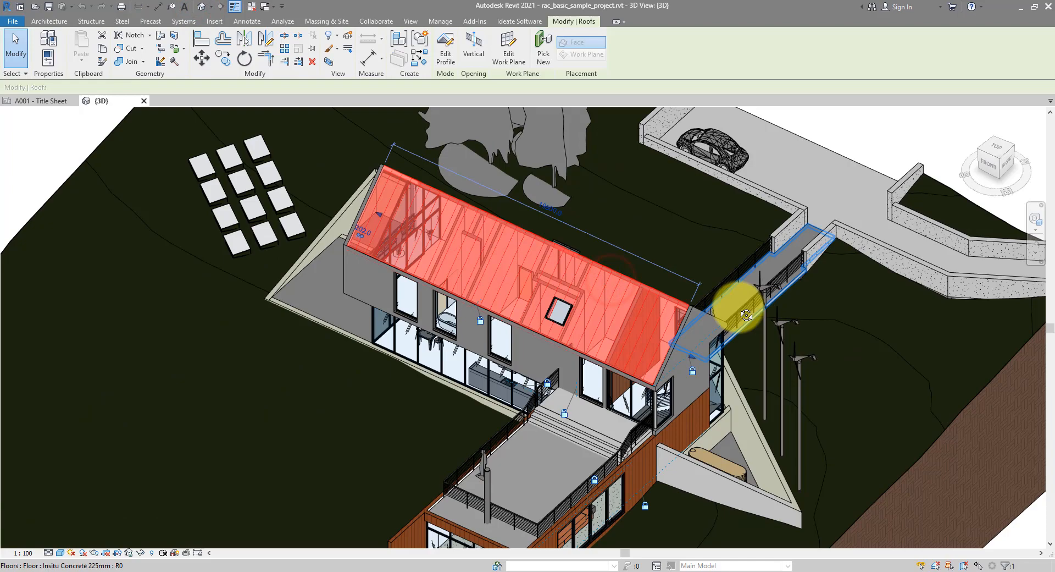
pyautogui.moveTo(740, 310); pyautogui.dragTo(491, 296)
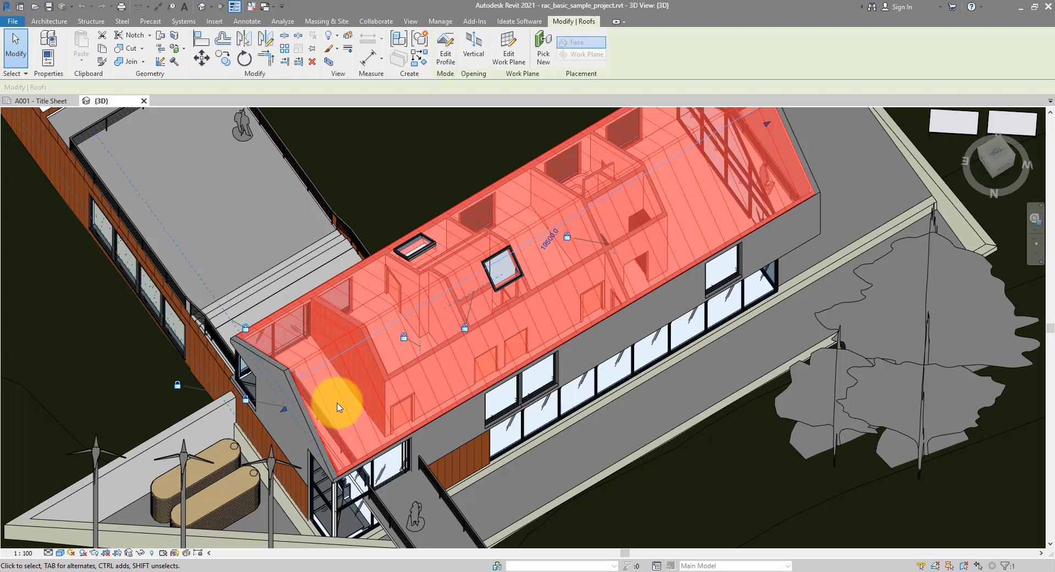
# Step: Paste an aligned copy of the roof and pick it to begin an opening cut on the Level 2 plan
pyautogui.click(82, 50)
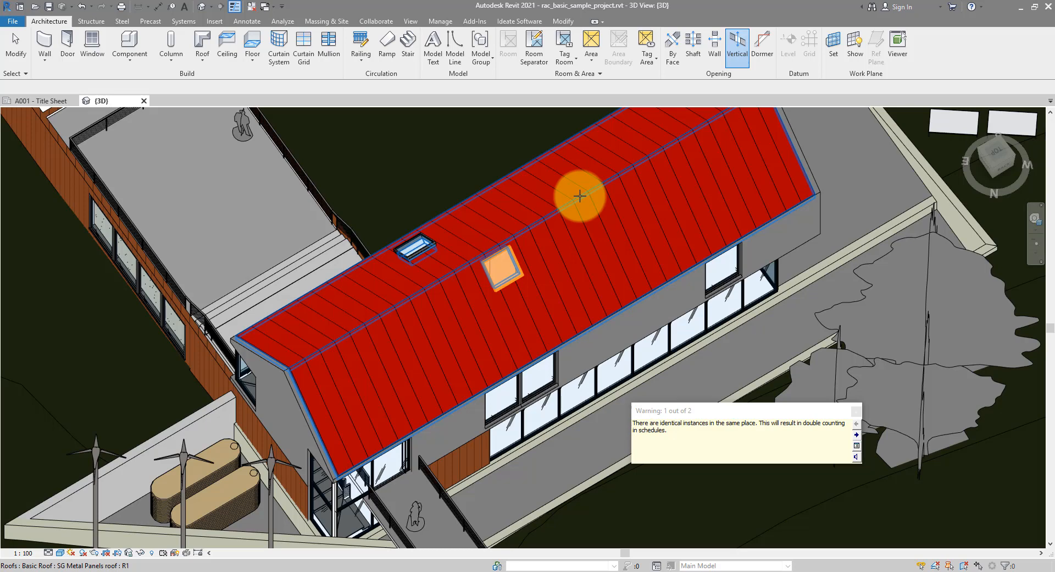
pyautogui.click(736, 43)
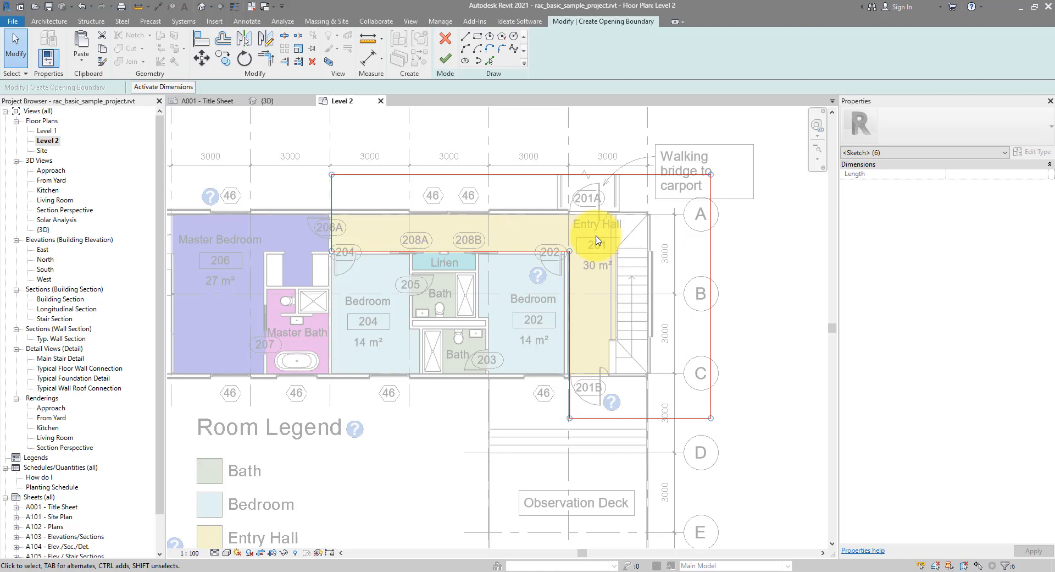
pyautogui.moveTo(260, 271)
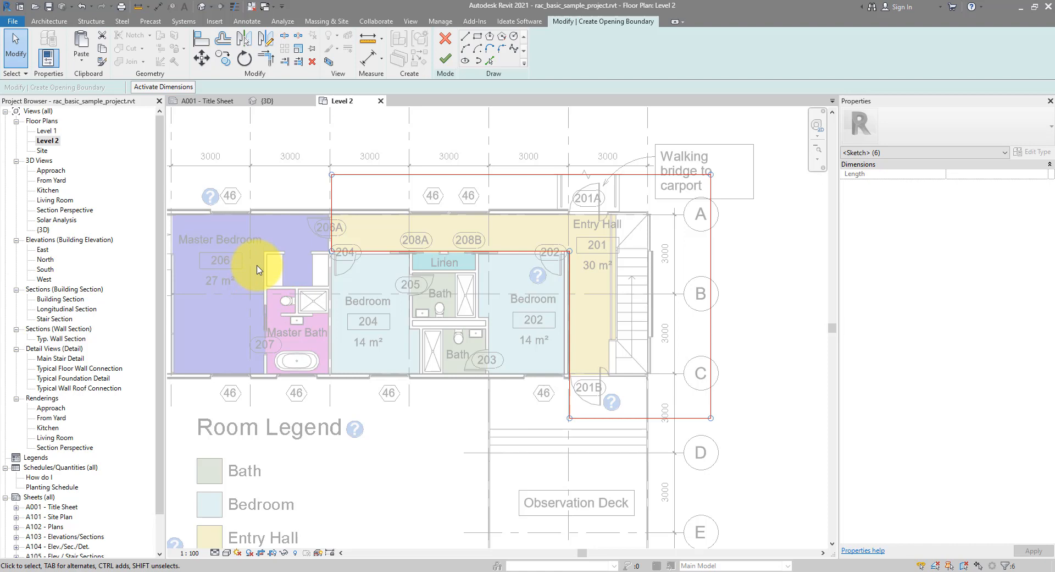
# Step: Finish the rectangular opening boundary over the side wing and delete the instances blocking the cut
pyautogui.click(445, 56)
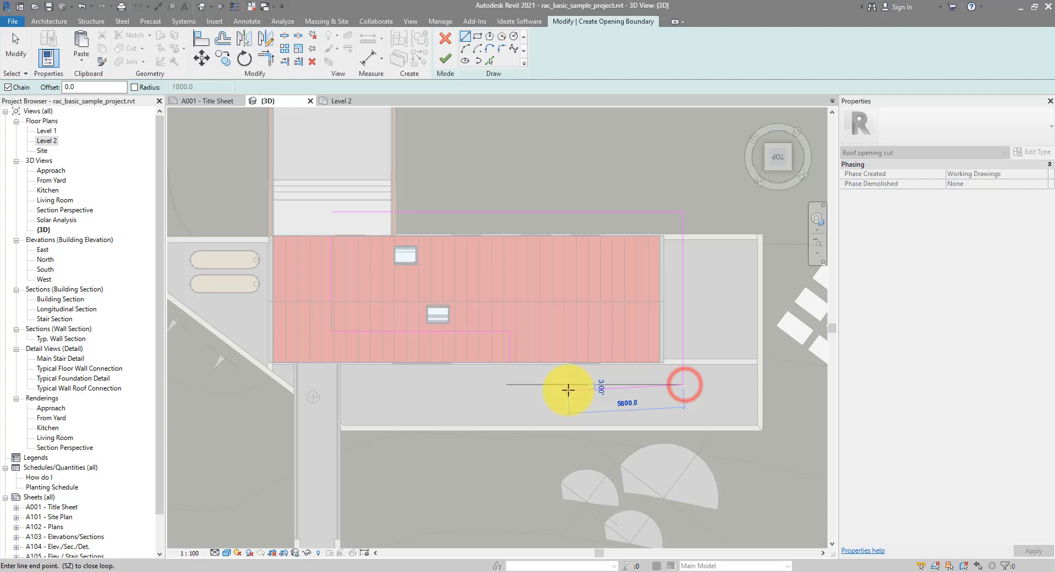
pyautogui.click(445, 58)
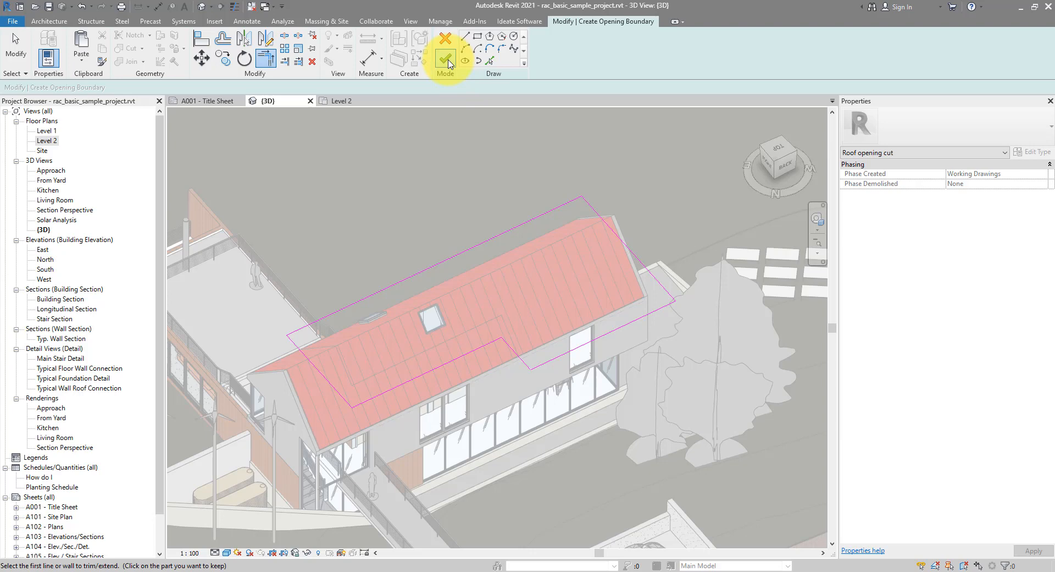
pyautogui.click(444, 59)
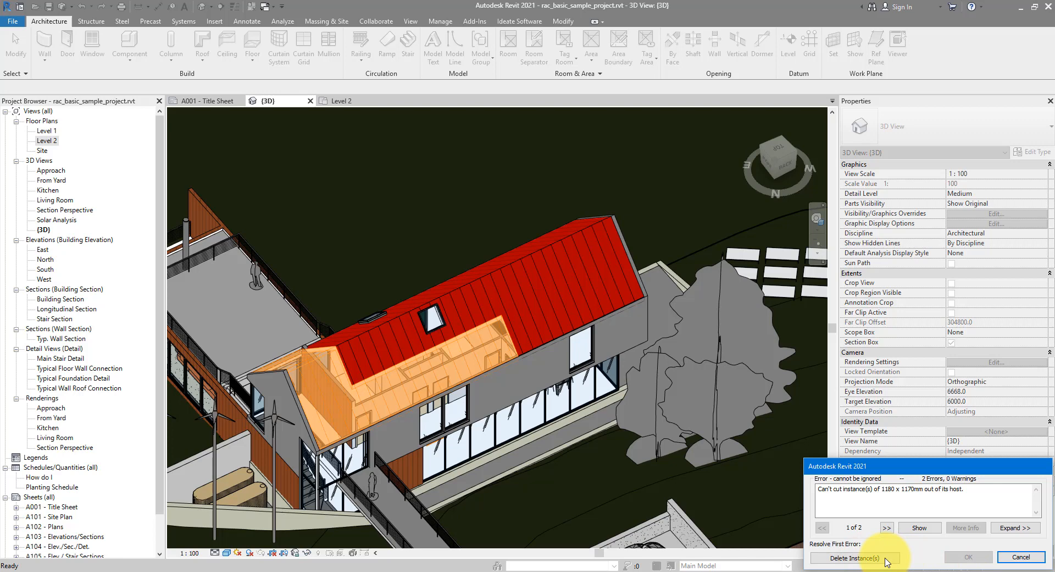
pyautogui.click(858, 557)
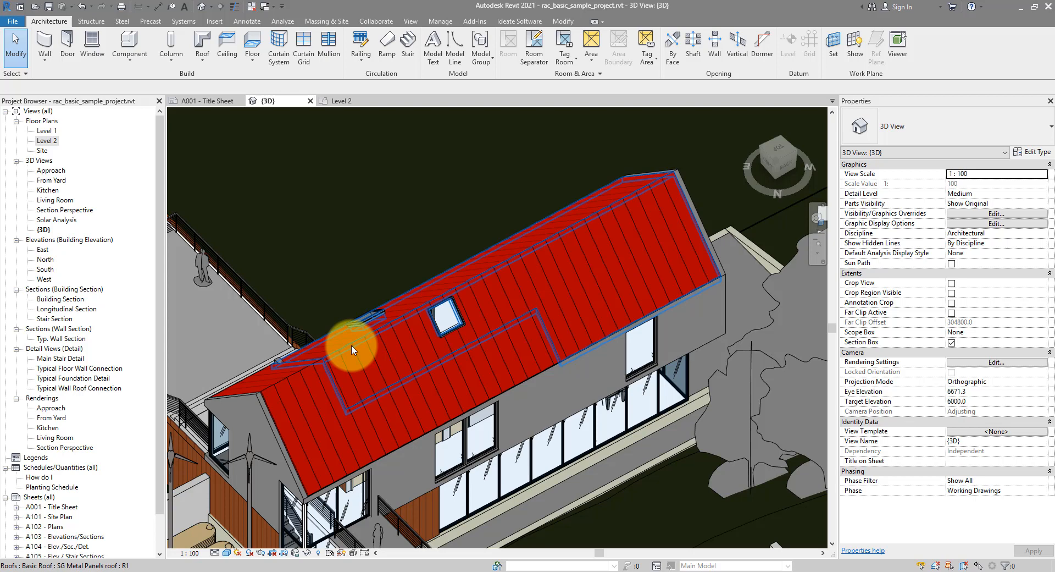
# Step: Change the wing roof piece's type to Sloped Glazing and orbit to check the glass panels
pyautogui.click(352, 351)
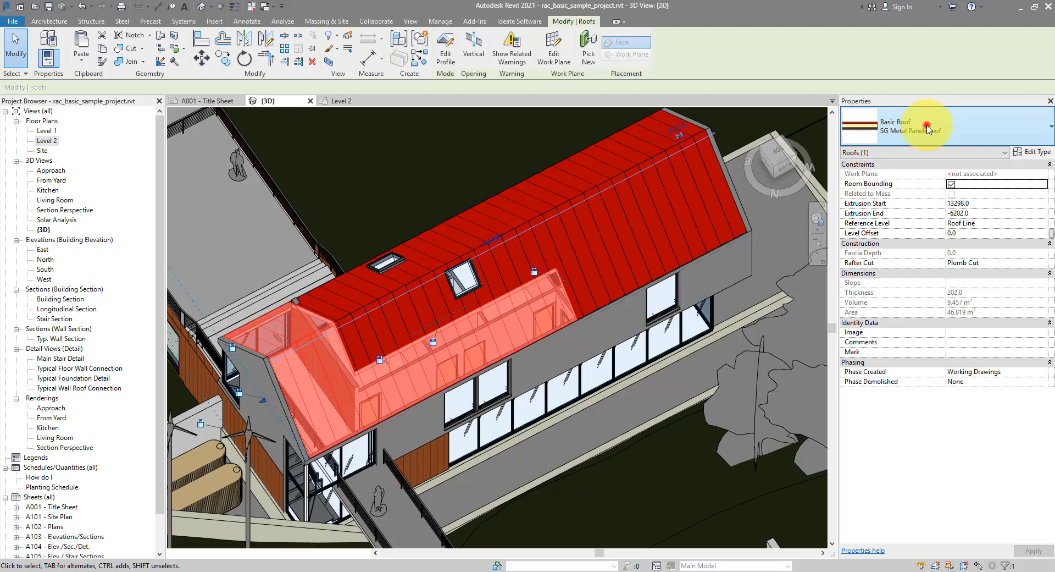
pyautogui.click(501, 320)
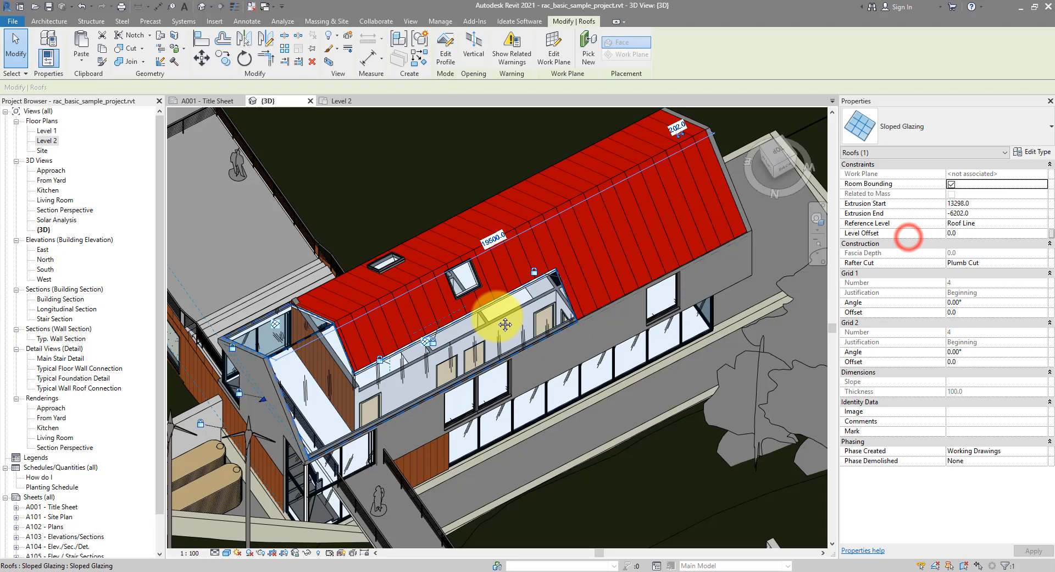
pyautogui.moveTo(498, 323); pyautogui.dragTo(481, 393)
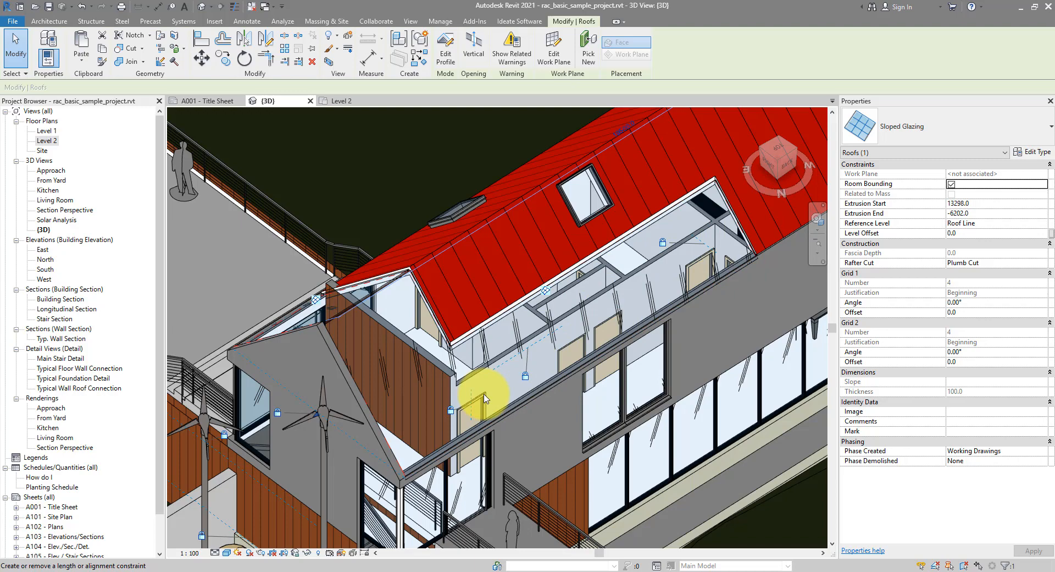
pyautogui.moveTo(491, 397); pyautogui.dragTo(549, 319)
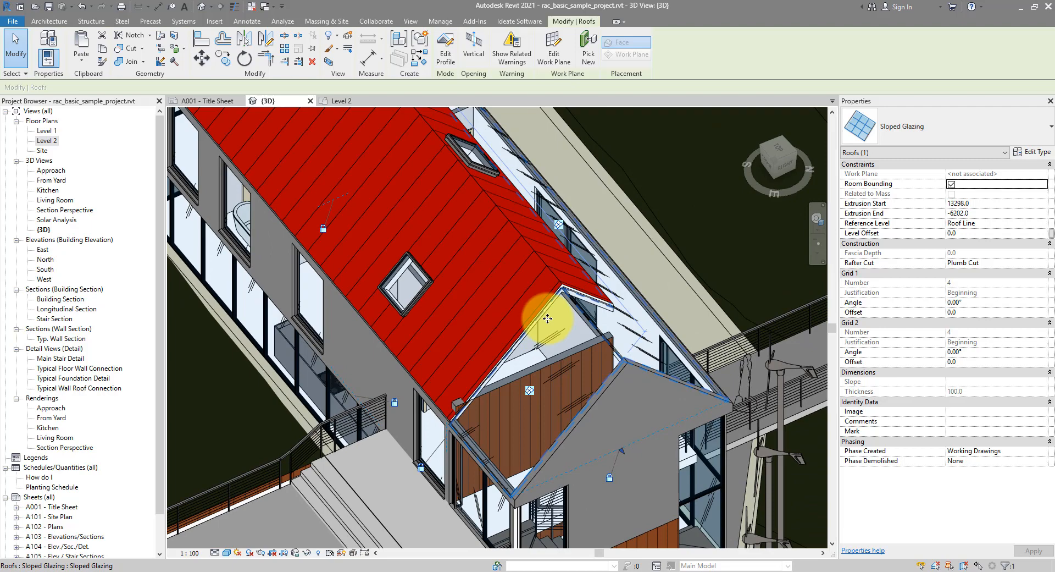
pyautogui.moveTo(548, 319); pyautogui.dragTo(400, 327)
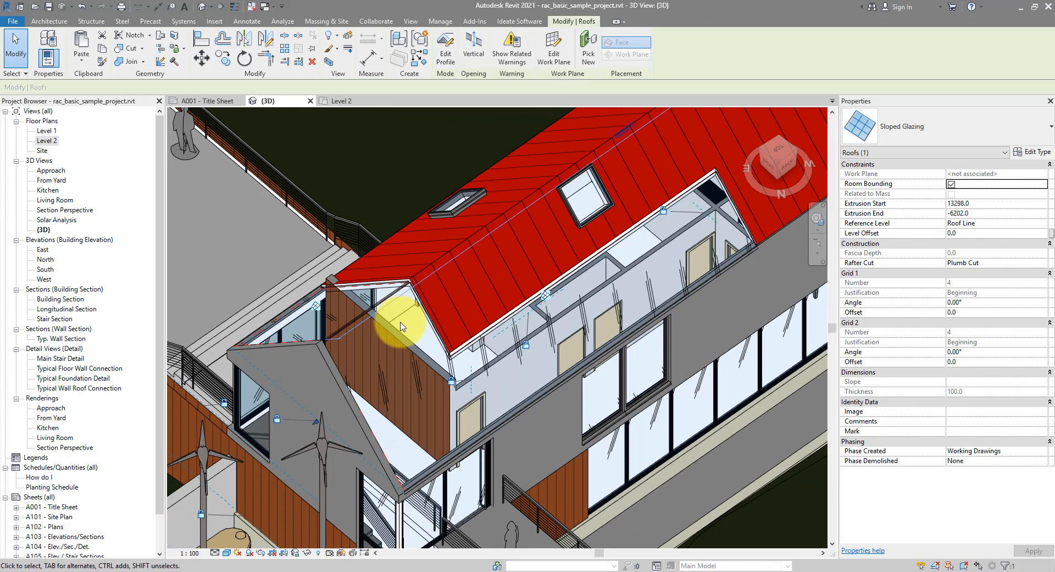
# Step: Isolate the glazing and set Grid 1 and Grid 2 to Fixed Distance spacing 1100, then apply
pyautogui.click(308, 553)
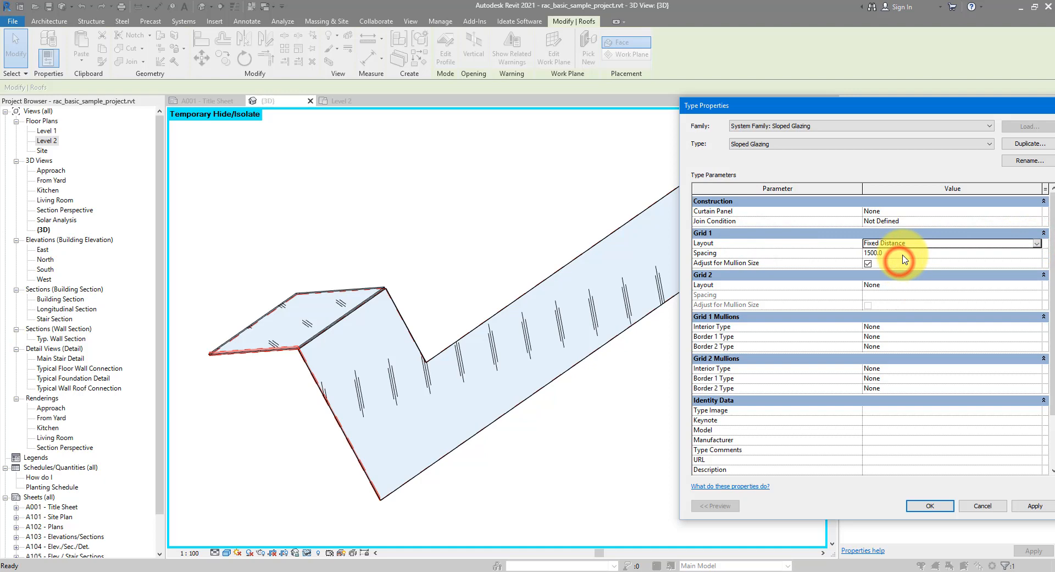
pyautogui.click(1035, 284)
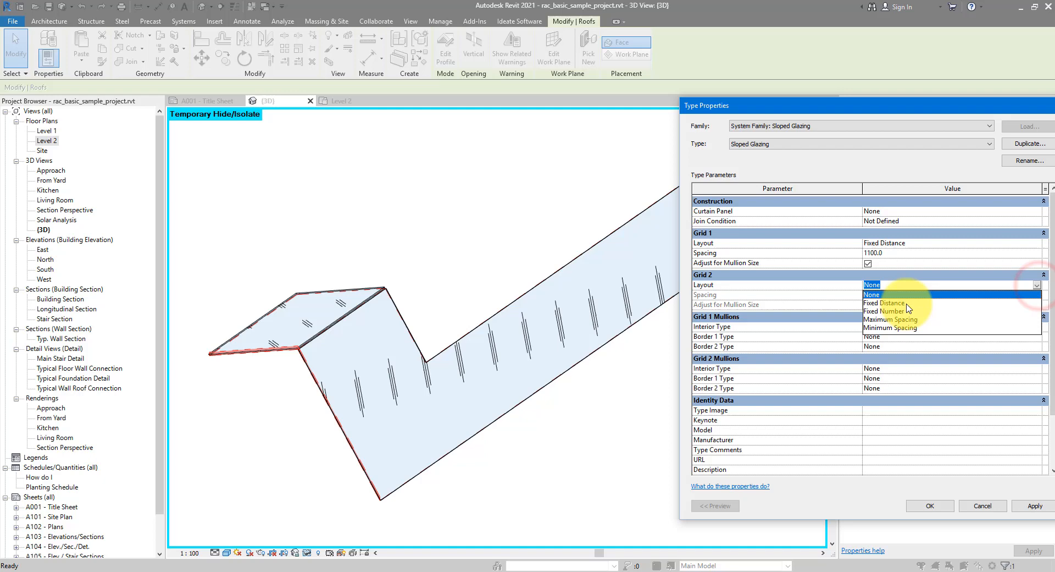
pyautogui.click(884, 303)
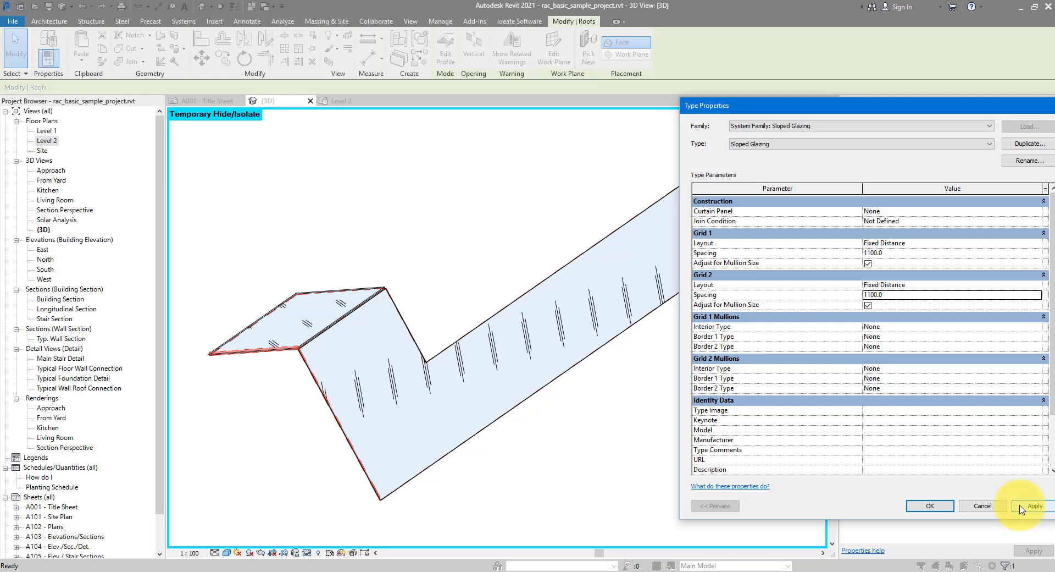
pyautogui.click(1039, 505)
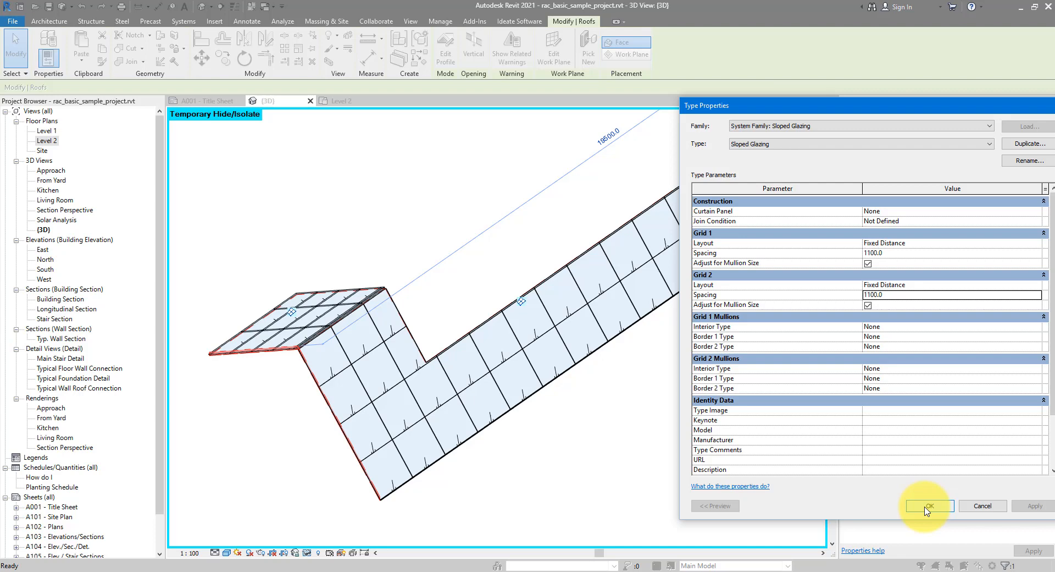
# Step: Close Type Properties and set a new work plane by picking a plane on the glazing
pyautogui.click(930, 506)
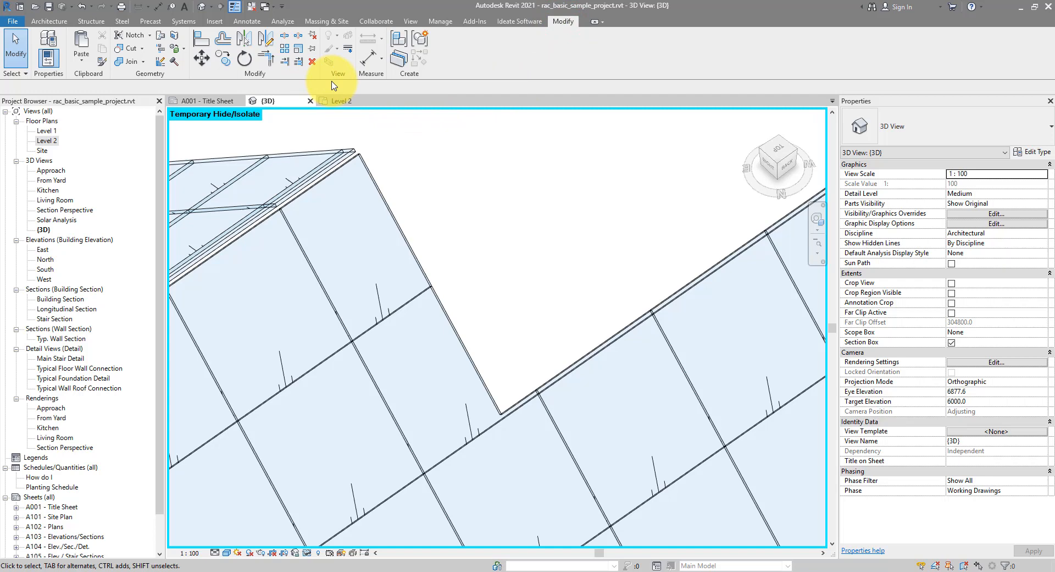
pyautogui.click(48, 21)
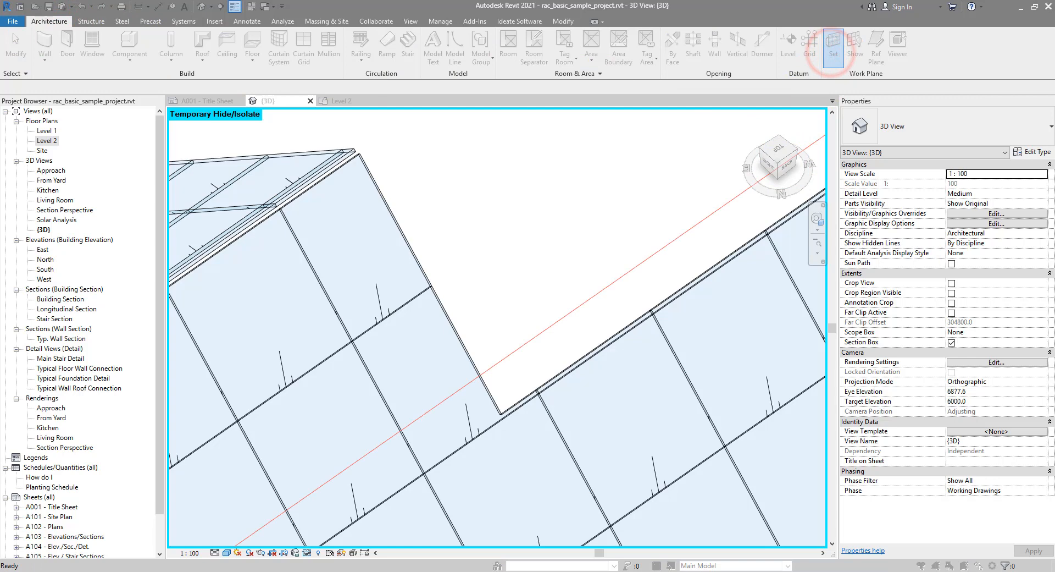
pyautogui.click(833, 44)
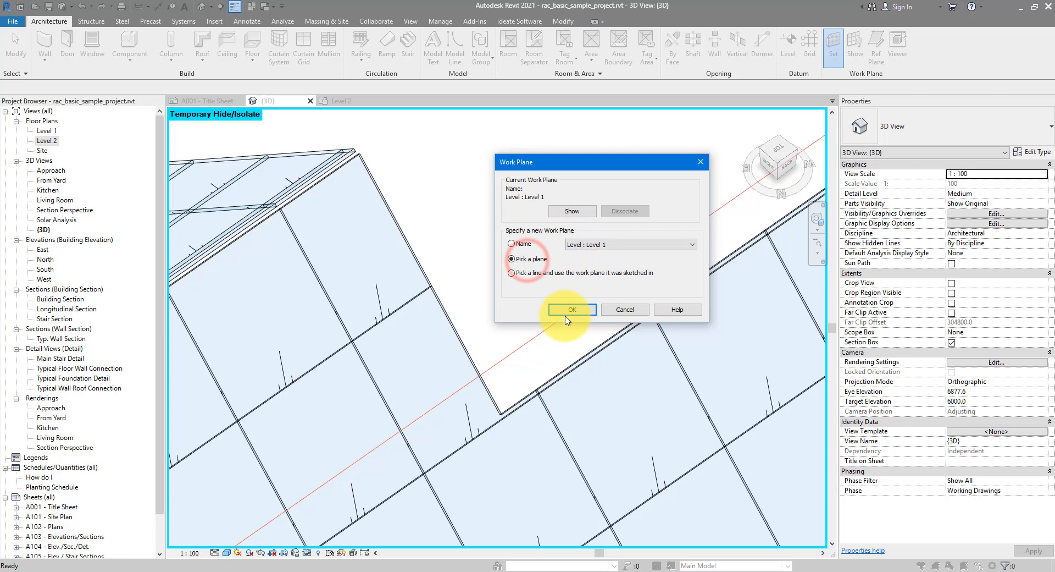
pyautogui.click(571, 310)
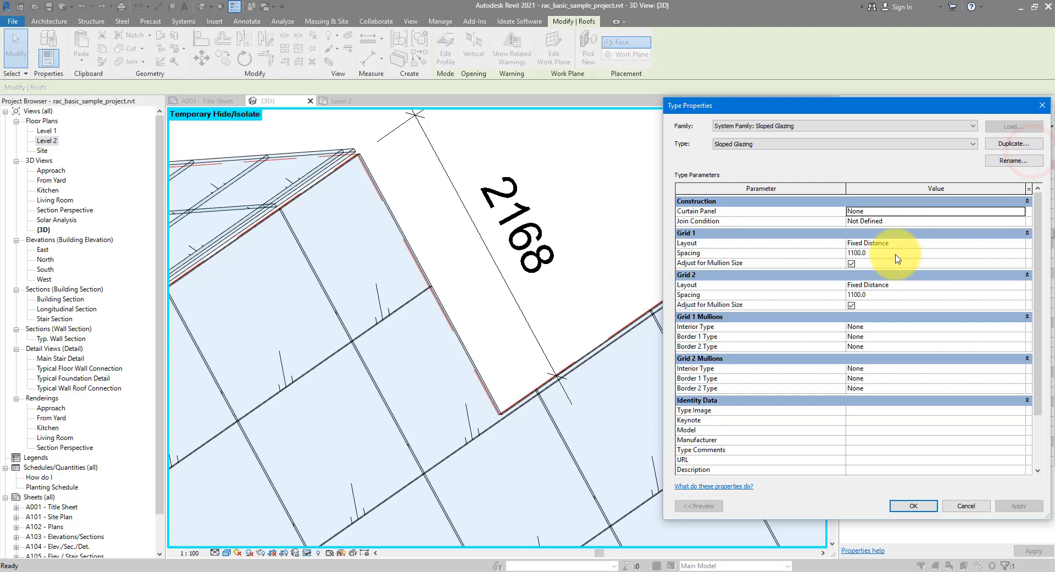
# Step: Set Grid 1 and Grid 2 spacing to =2170/2, then refine to 1080, and apply
pyautogui.doubleClick(857, 253)
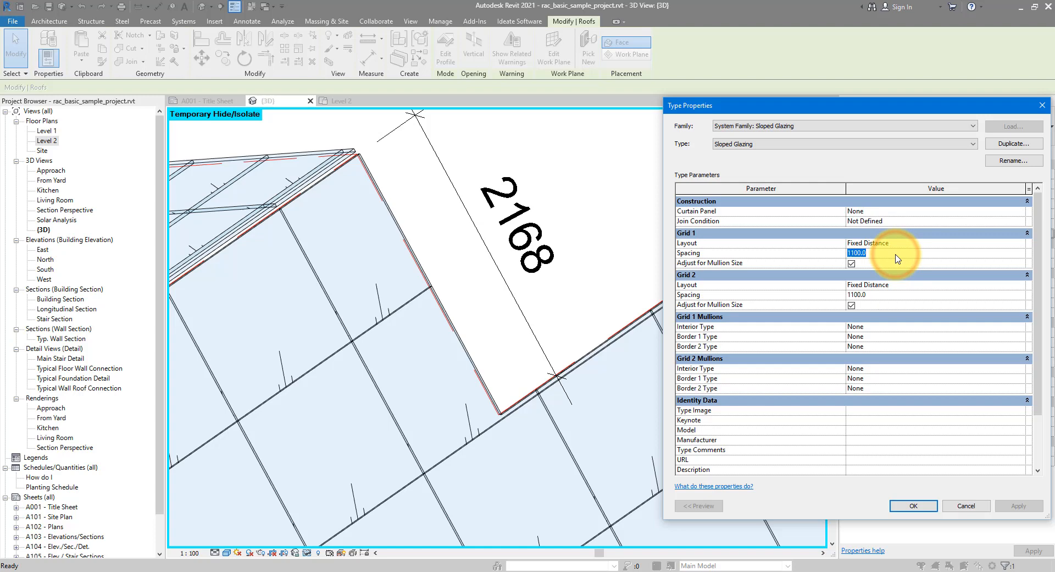
pyautogui.write('=2170/')
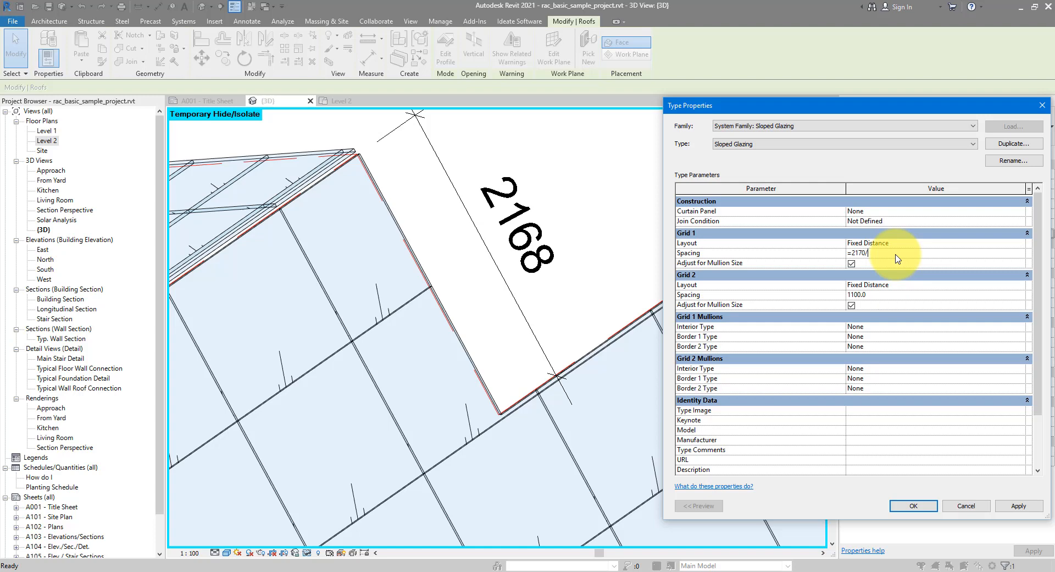
pyautogui.click(1019, 506)
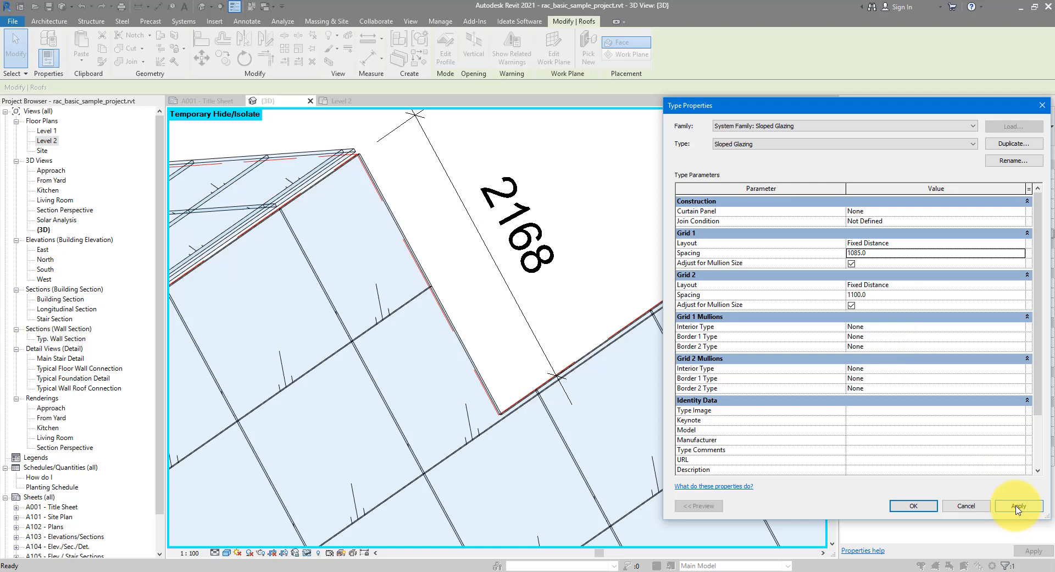
pyautogui.click(1018, 506)
pyautogui.write('1085')
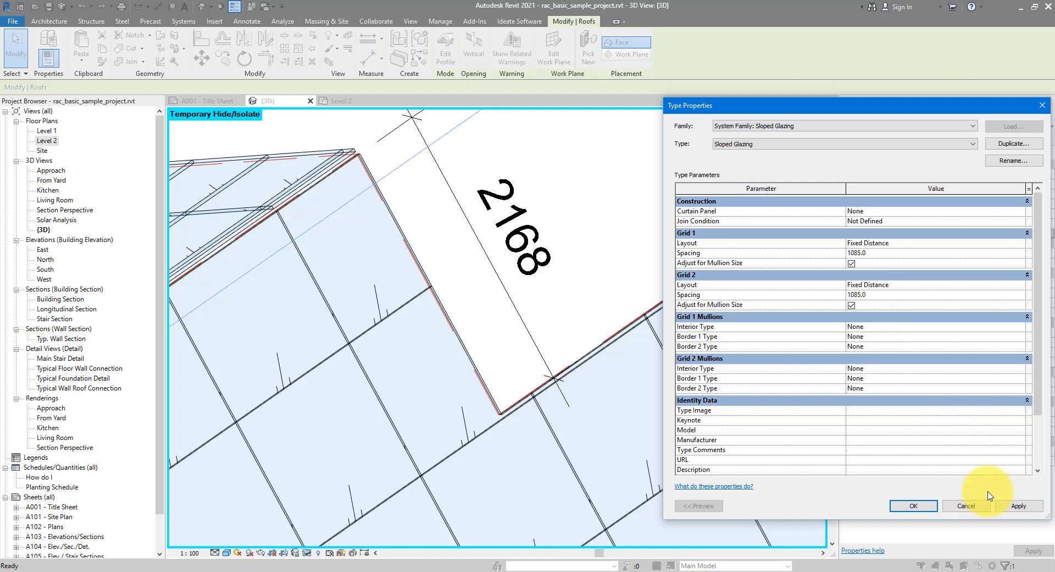
pyautogui.click(966, 505)
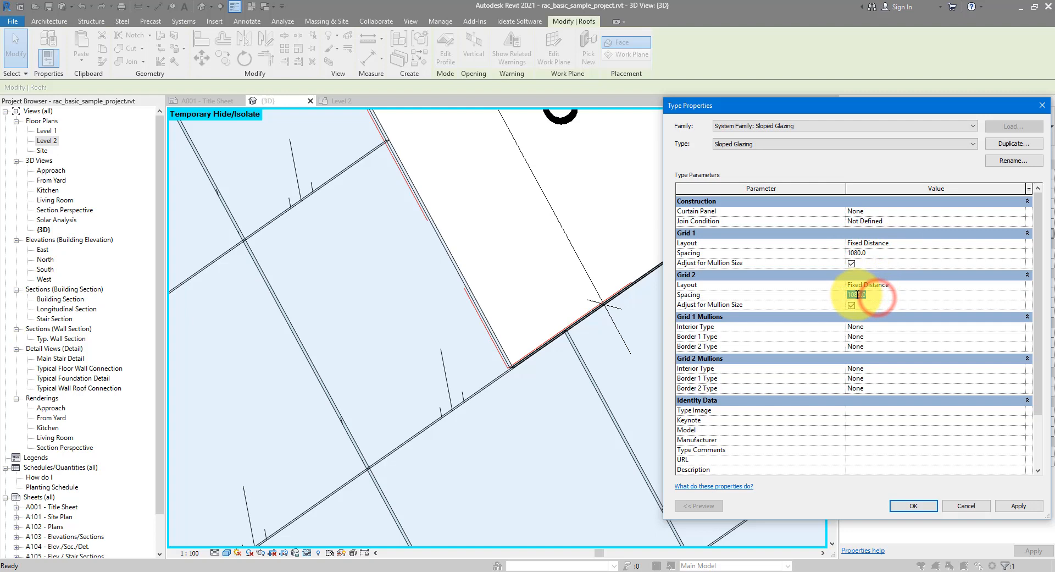
pyautogui.click(913, 506)
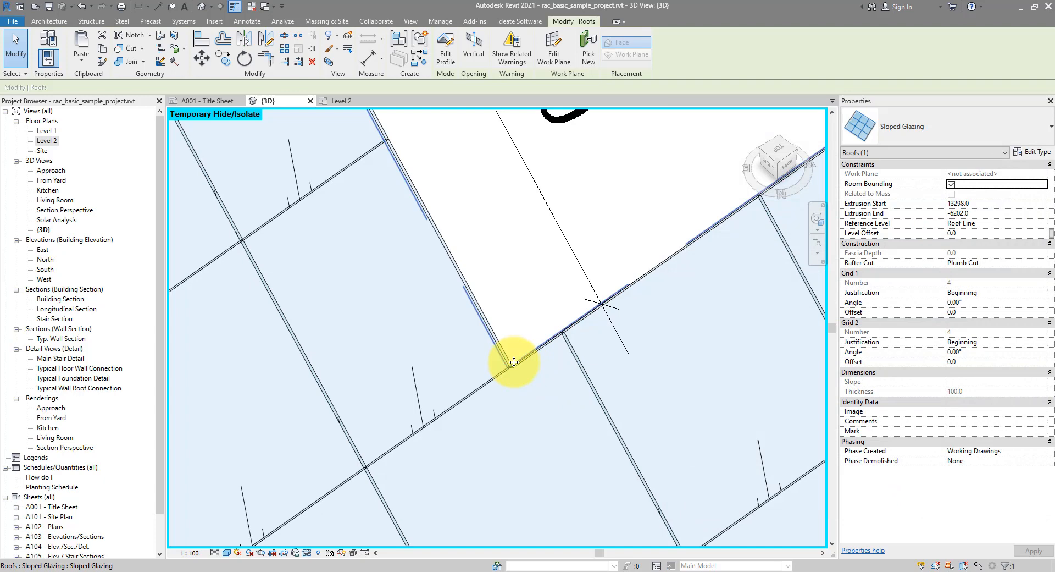
# Step: Assign Rectangular Mullion : 64 x 128 rectangular to the Grid 1 interior and Border 1 mullion types
pyautogui.click(634, 254)
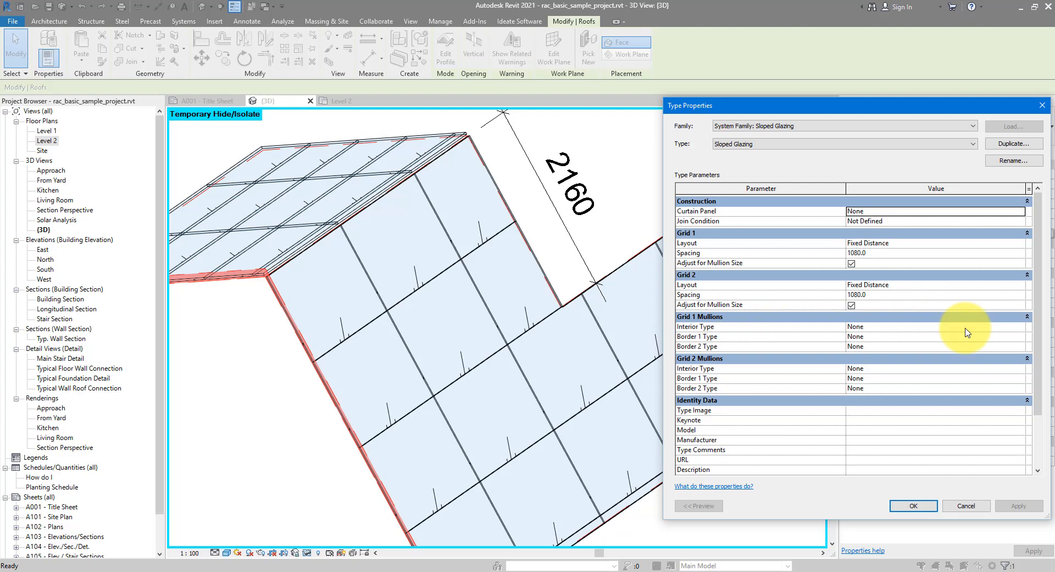
pyautogui.click(935, 327)
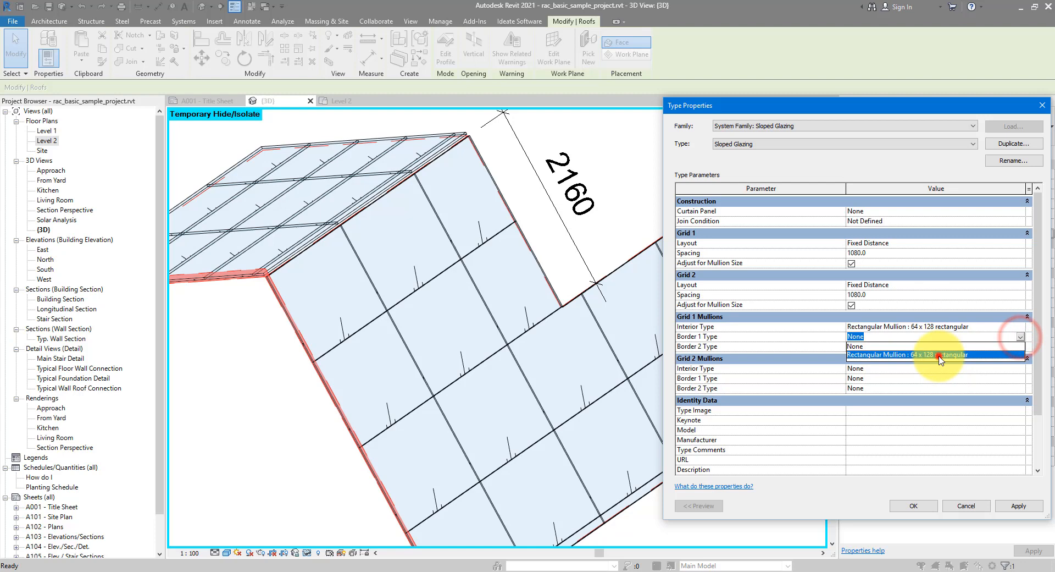
pyautogui.click(937, 354)
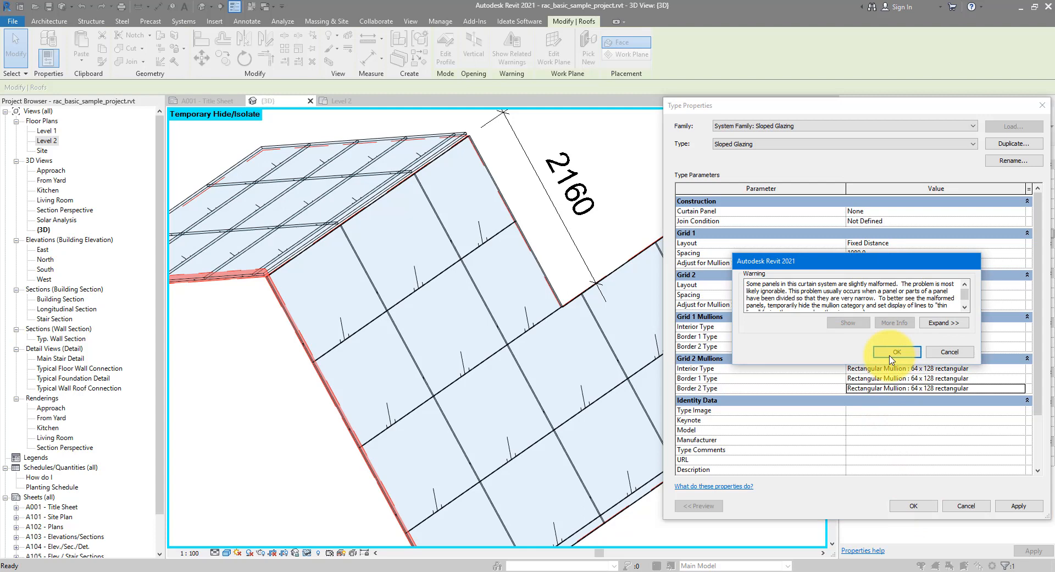
# Step: Dismiss the malformed-panels warning and review the rectangular mullion's profile and 100 thickness type settings
pyautogui.click(897, 352)
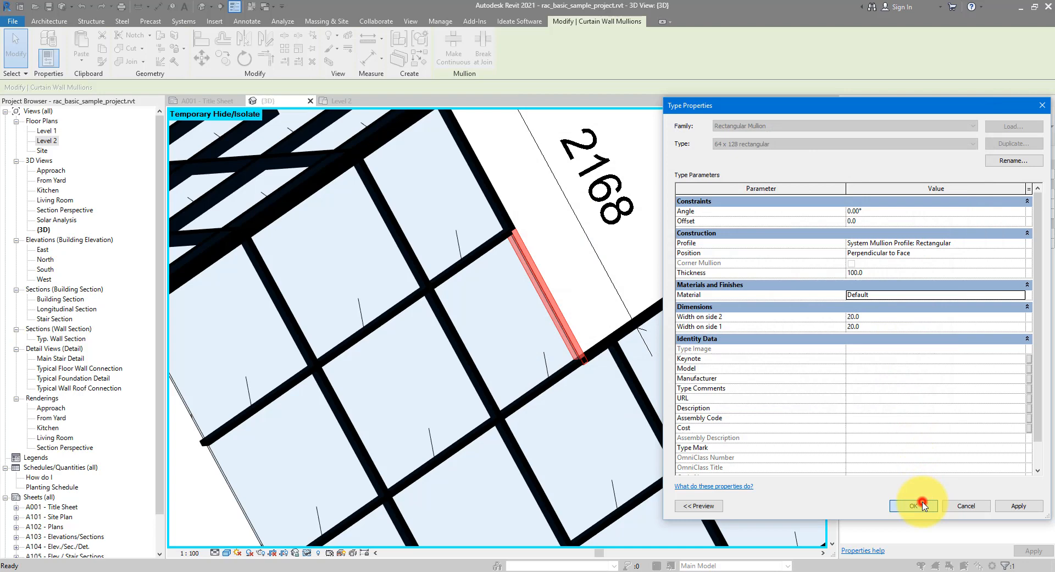
pyautogui.click(913, 506)
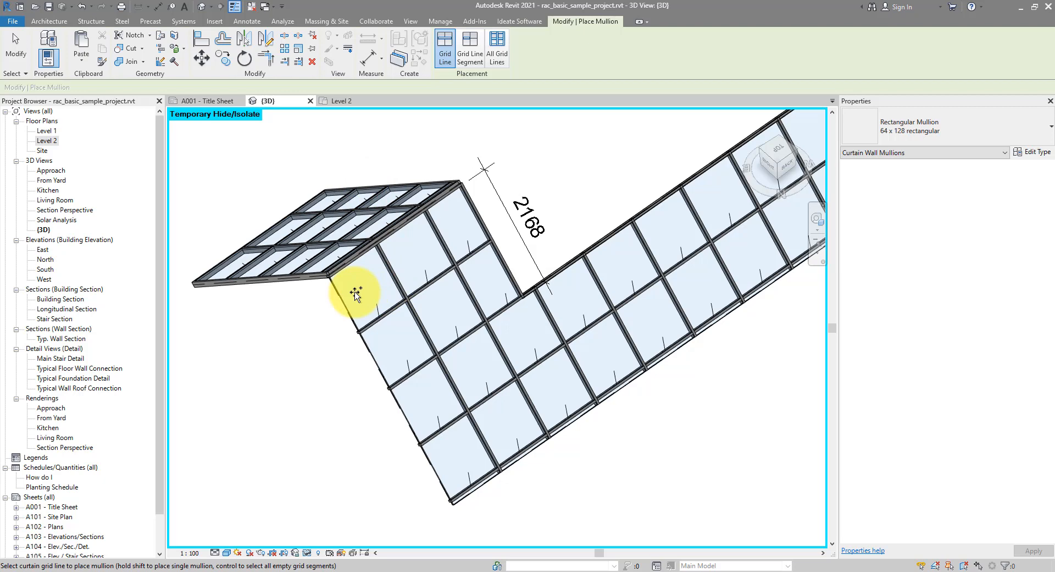
# Step: Place mullions on all grid lines of the glazing and delete those on too-small segments
pyautogui.click(355, 293)
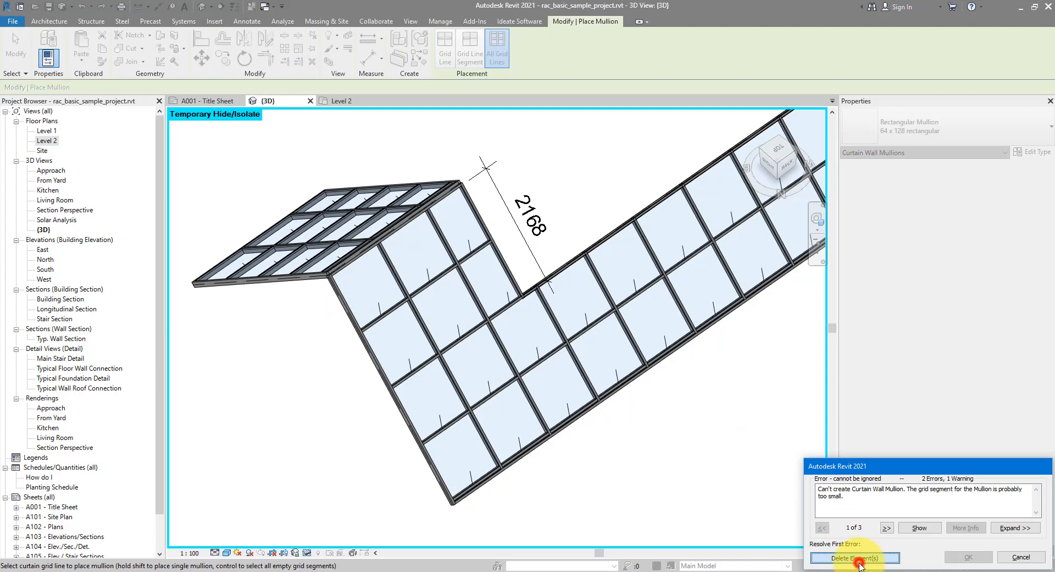
pyautogui.click(860, 558)
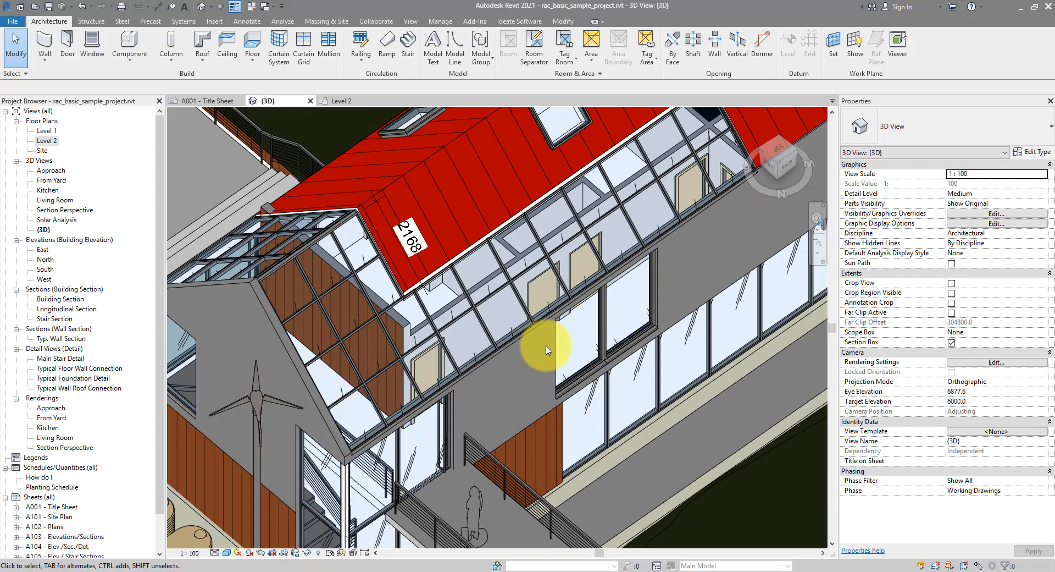
pyautogui.moveTo(536, 366)
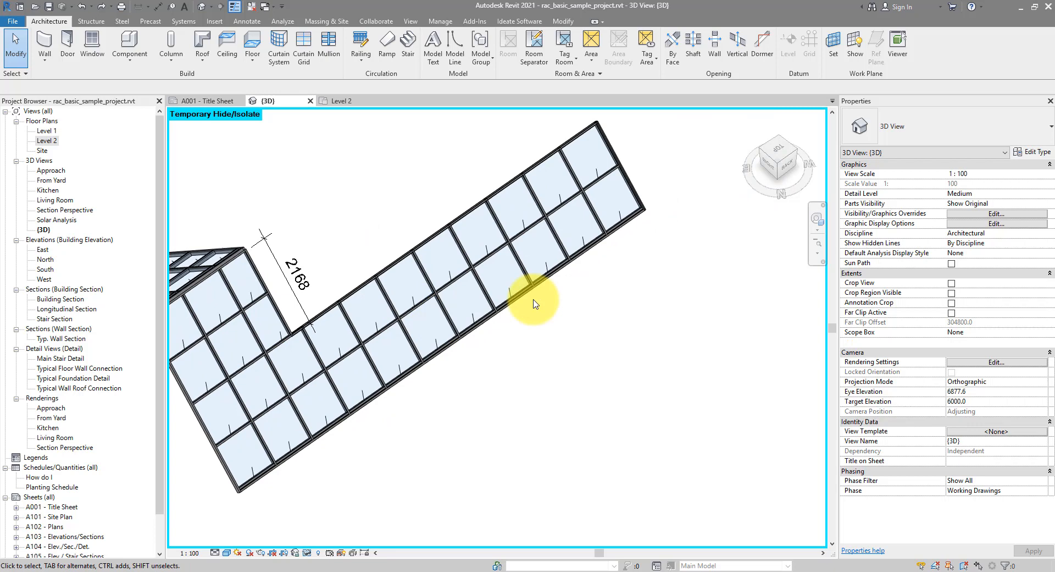
# Step: Select the glazing roof and set its sloped sketch edge length to 4800
pyautogui.click(532, 300)
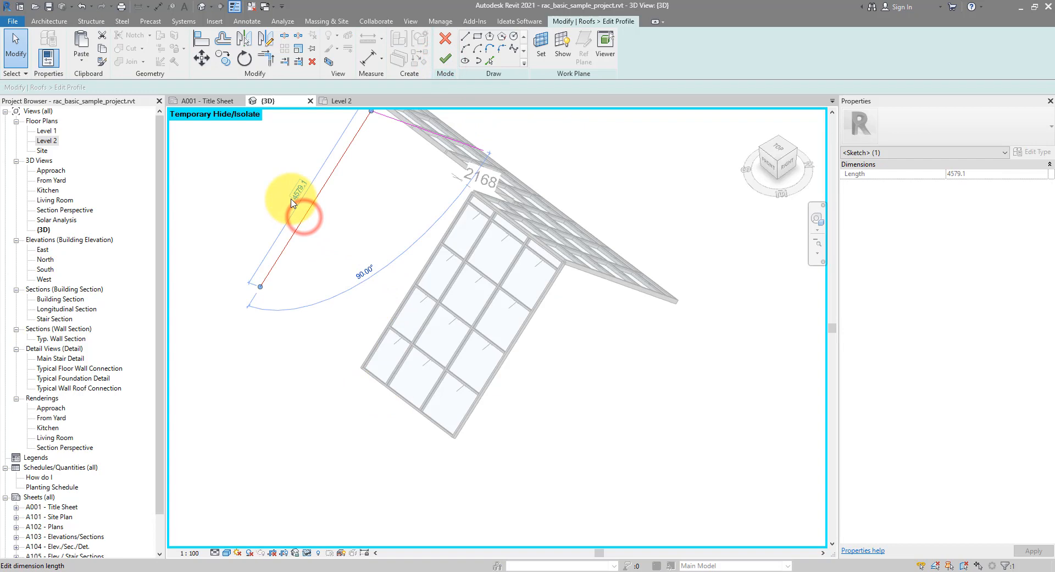
pyautogui.write('4800')
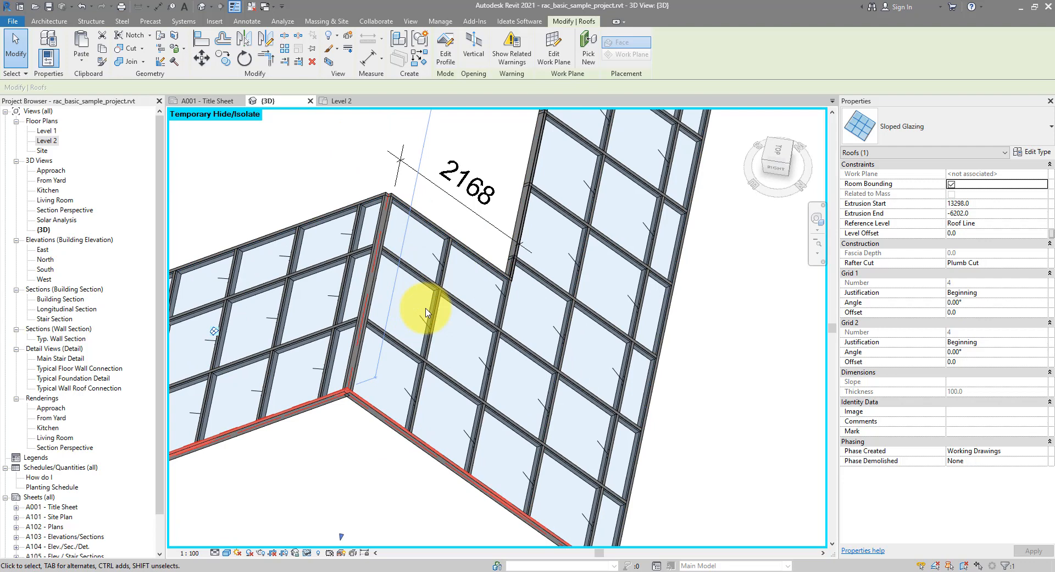
pyautogui.moveTo(424, 300)
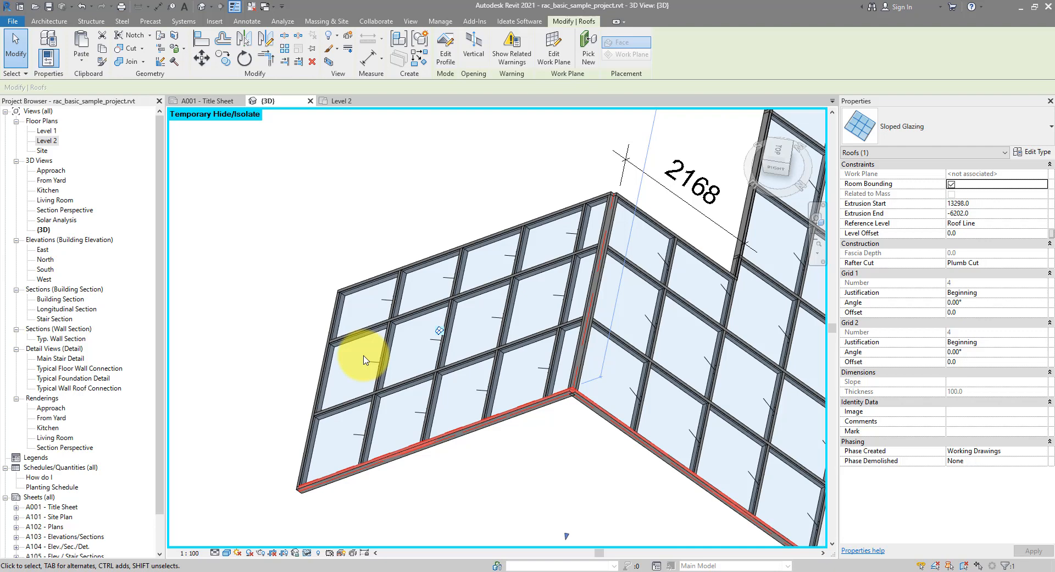
pyautogui.moveTo(422, 335)
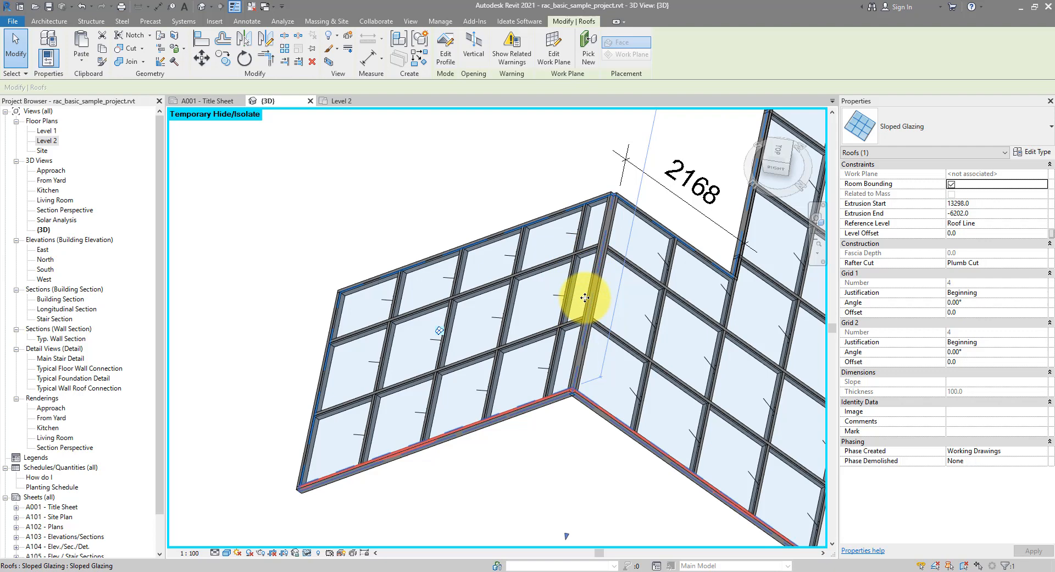
pyautogui.moveTo(752, 334)
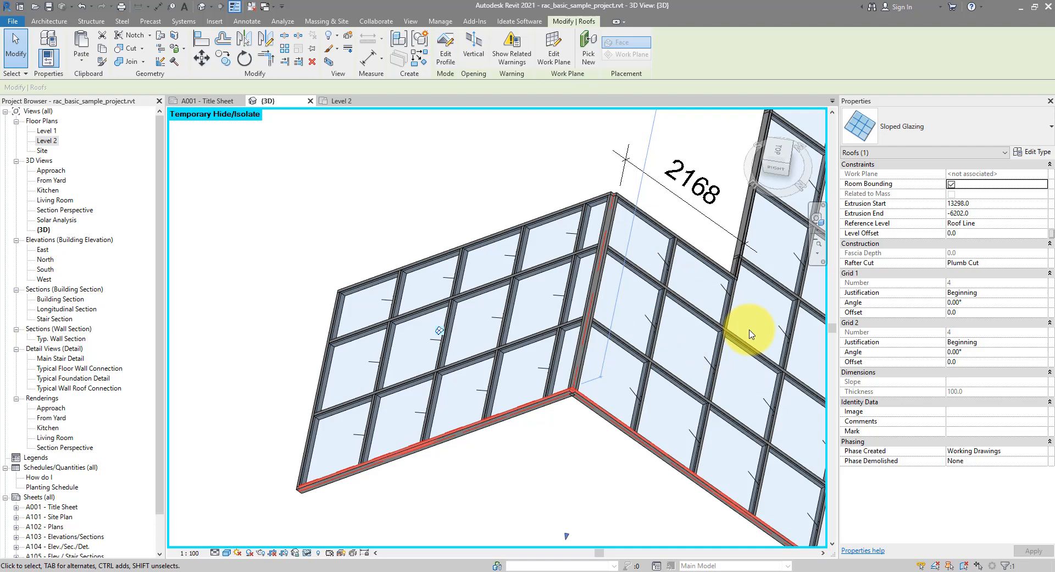
pyautogui.moveTo(475, 333)
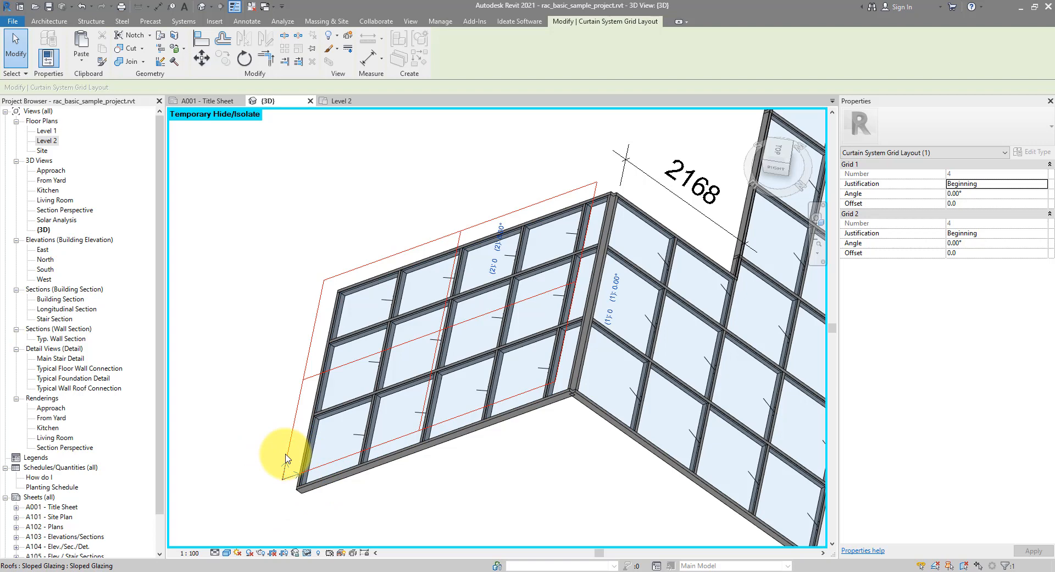
pyautogui.moveTo(296, 458)
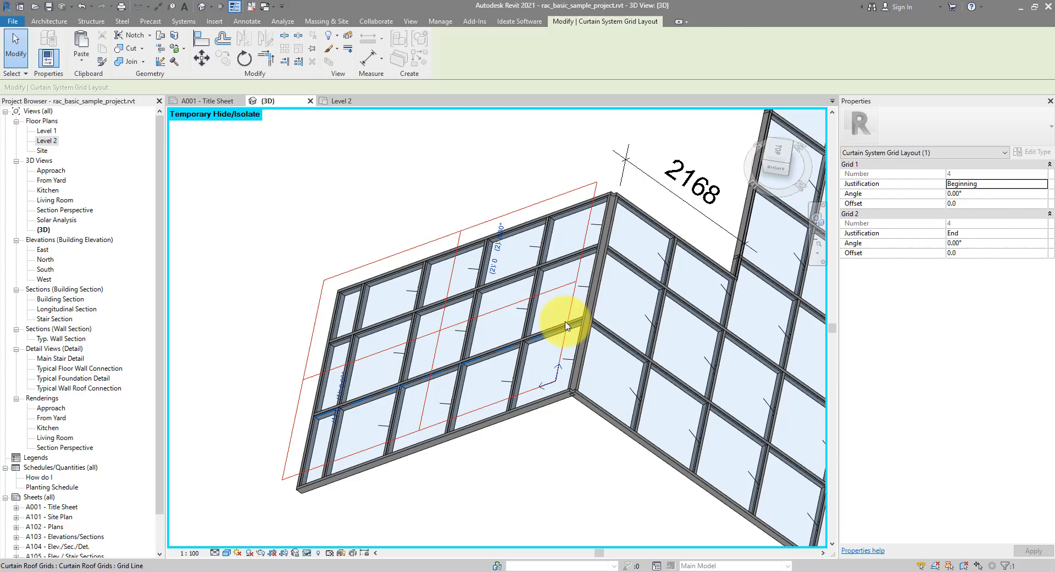
pyautogui.moveTo(518, 343)
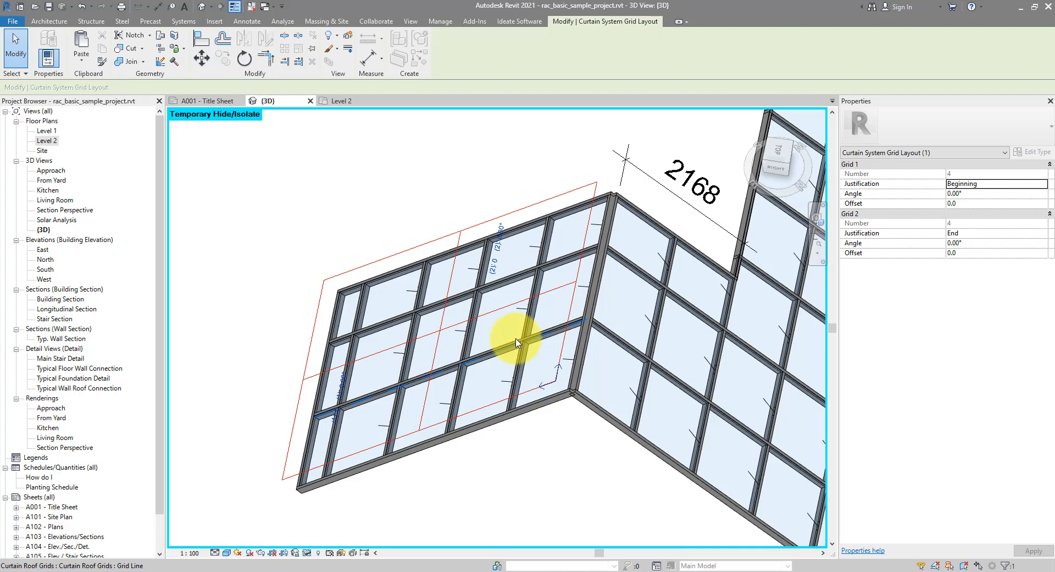
pyautogui.moveTo(590, 324)
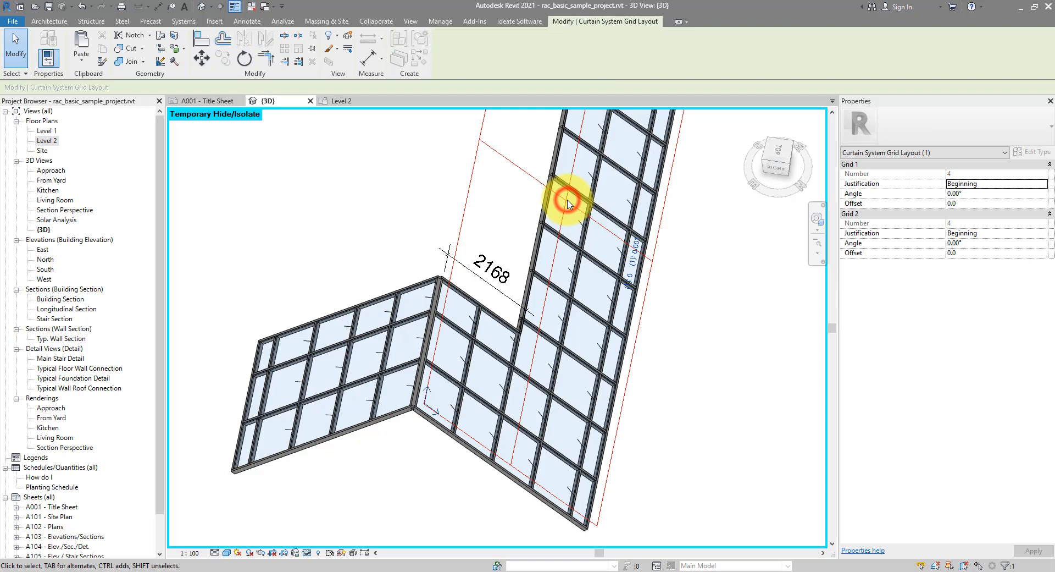
pyautogui.moveTo(446, 390)
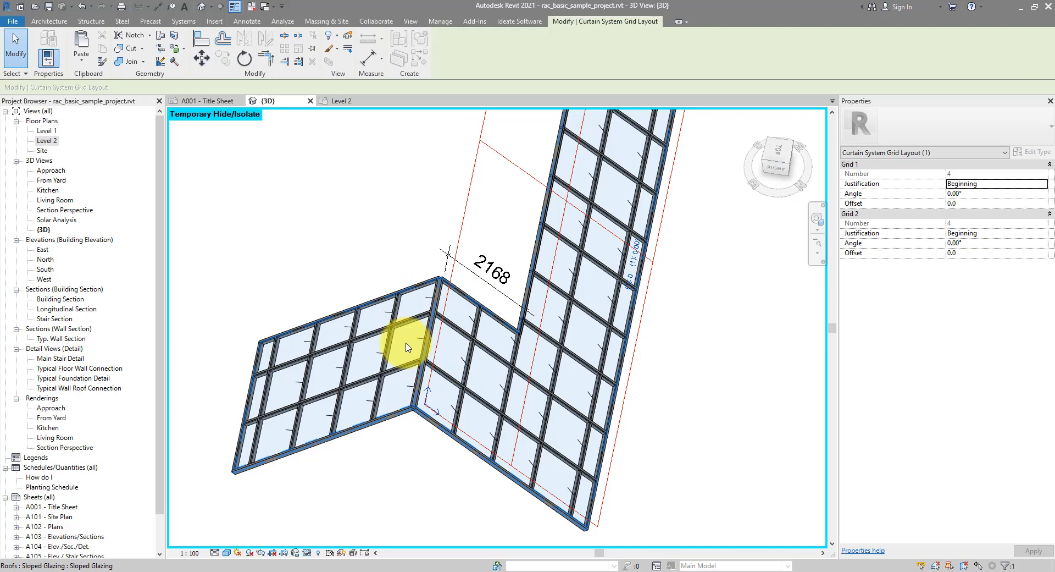
pyautogui.moveTo(450, 351)
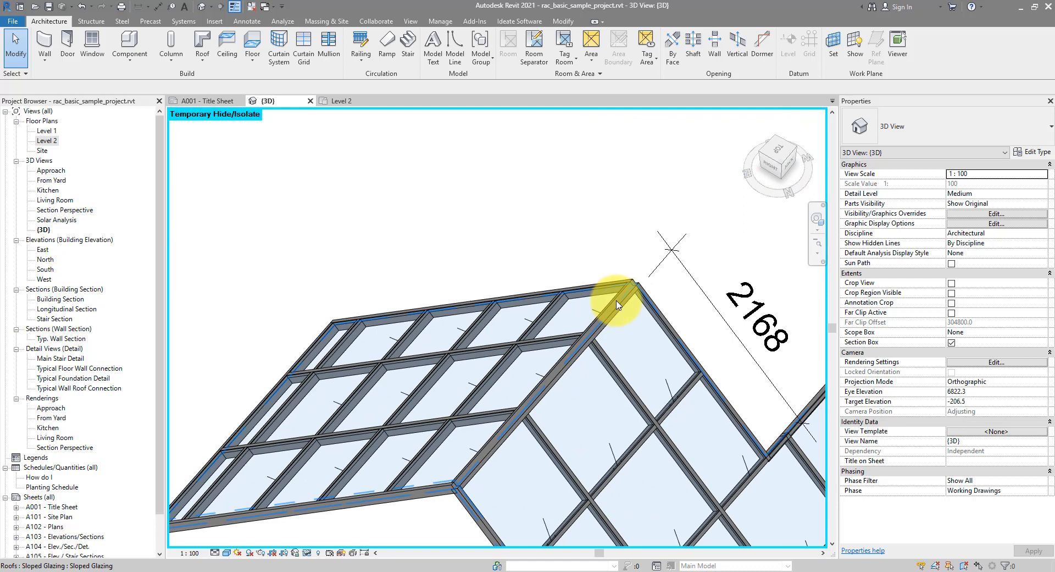
pyautogui.moveTo(618, 316)
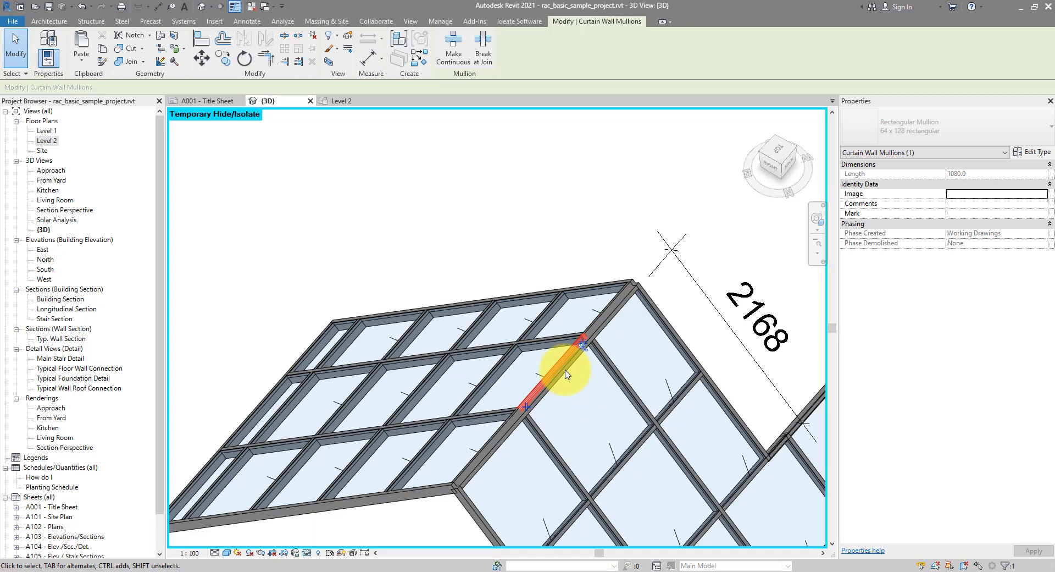
pyautogui.moveTo(578, 400)
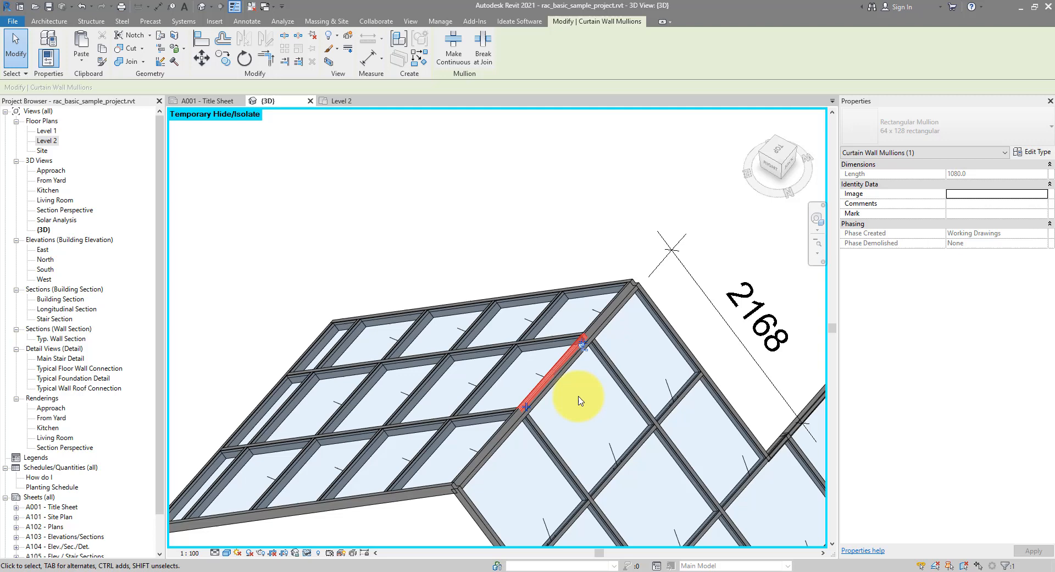
# Step: Select the ridge gridline mullions and locate Quad Corner Mullion in the Project Browser
pyautogui.rightClick(578, 400)
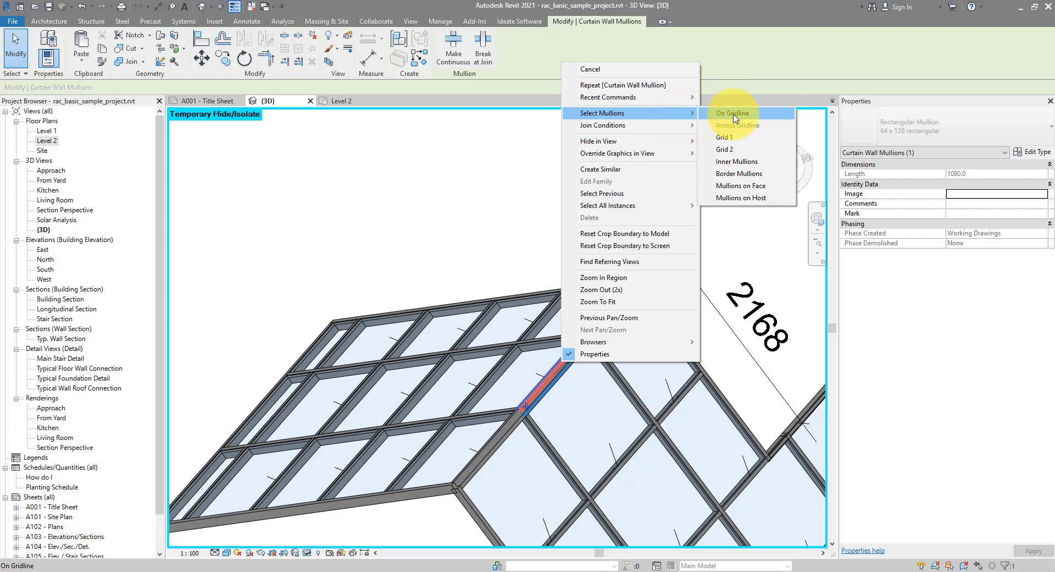
pyautogui.click(733, 114)
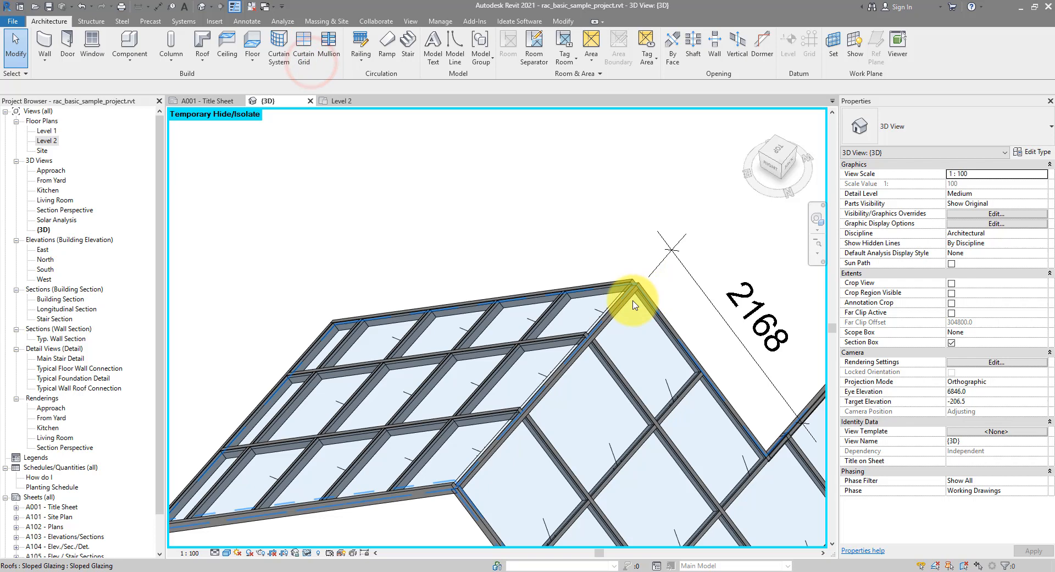
pyautogui.click(633, 305)
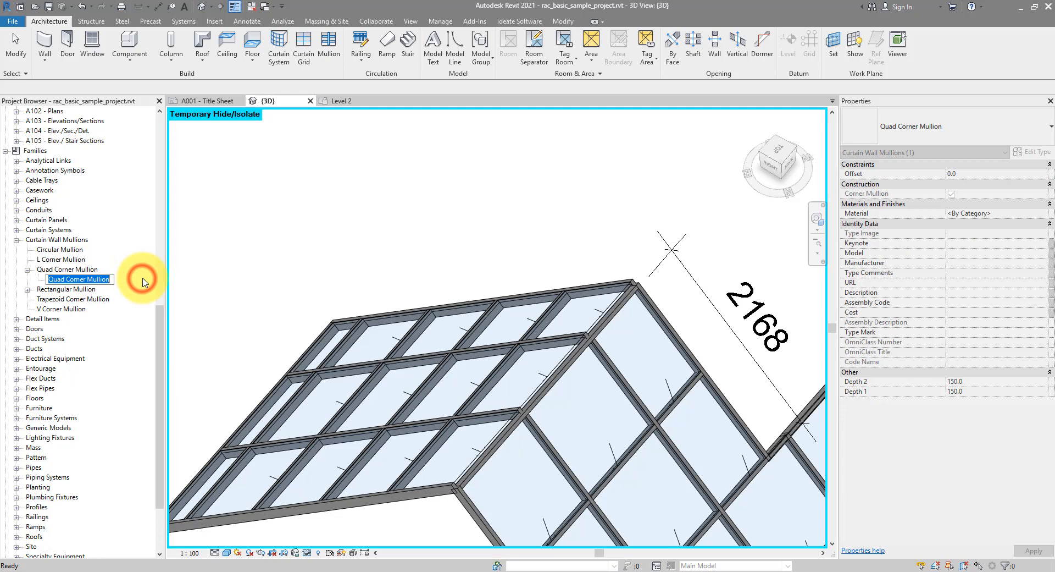
pyautogui.click(622, 307)
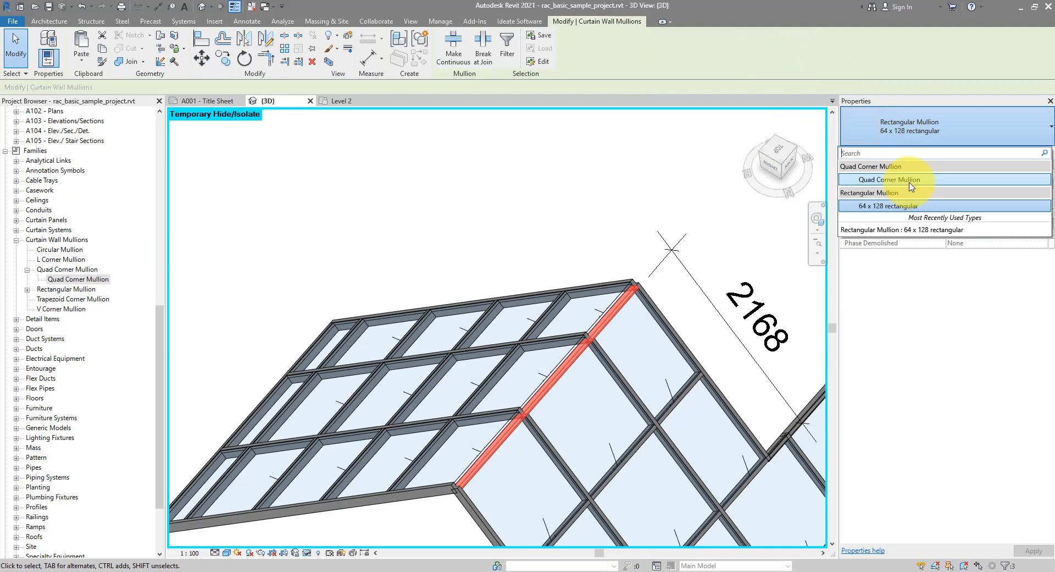
# Step: Swap the selected ridge mullions to the Quad Corner Mullion type
pyautogui.click(887, 179)
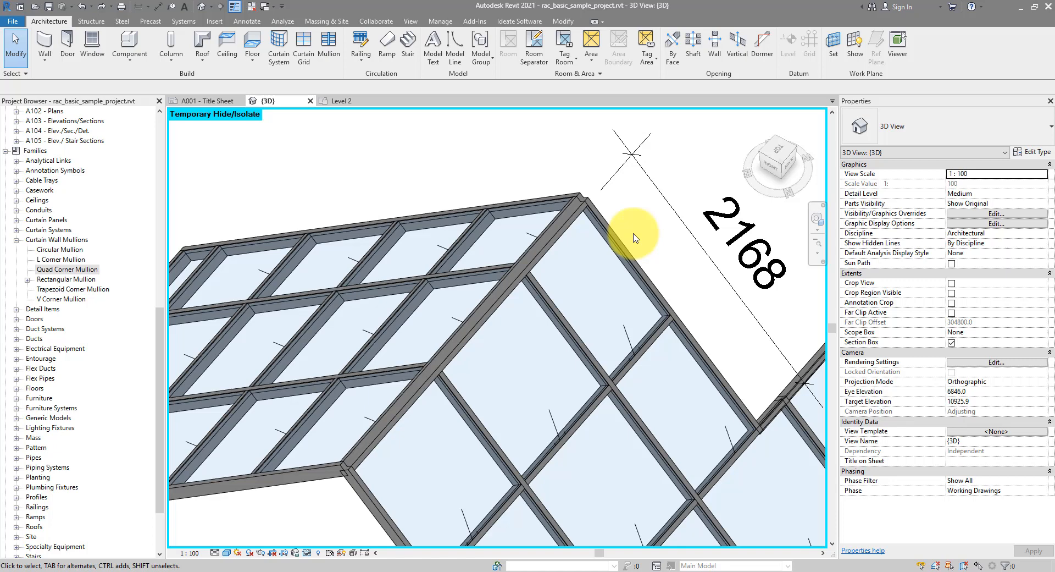
pyautogui.moveTo(627, 231)
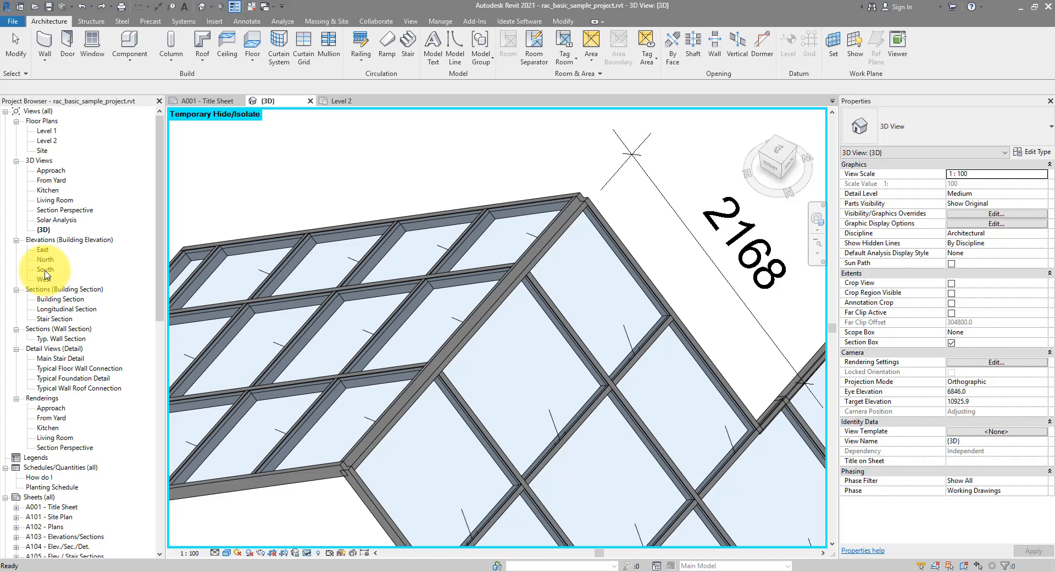
# Step: In the South elevation, place a reference plane named ridge across the glazing top
pyautogui.doubleClick(47, 269)
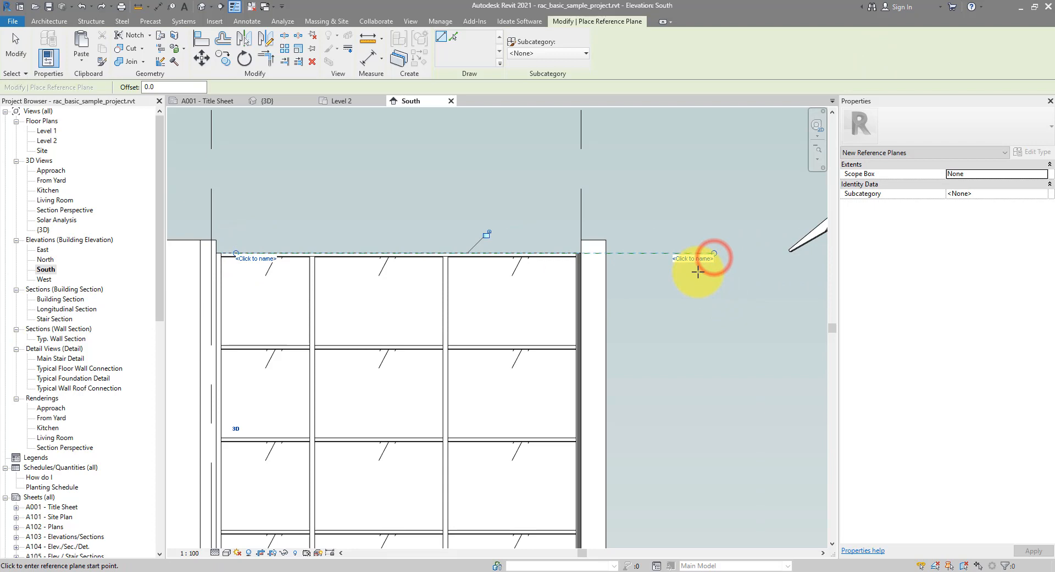
pyautogui.click(269, 102)
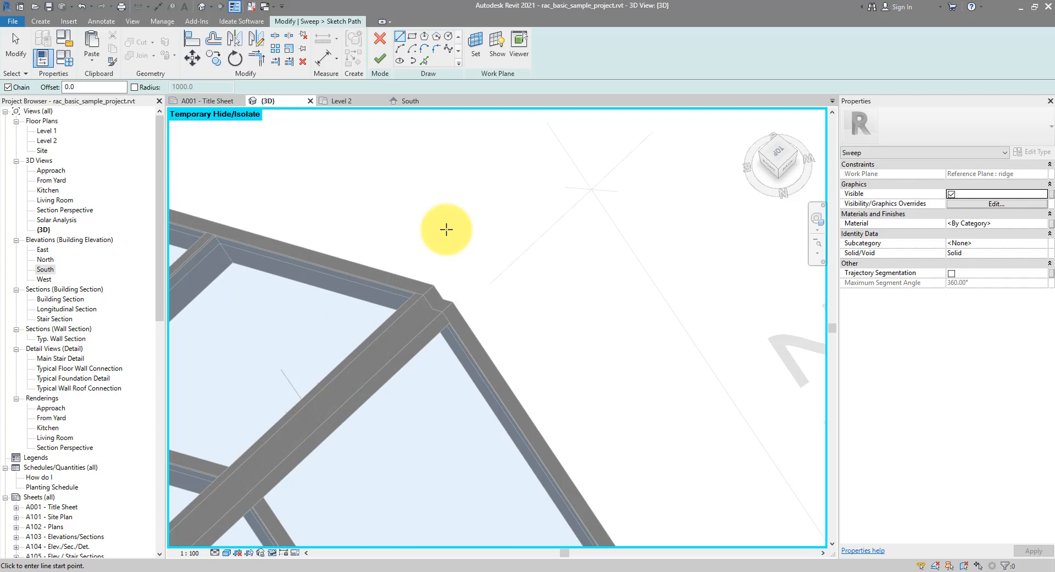
# Step: Sketch the sweep path as a line running along the roof apex
pyautogui.click(274, 553)
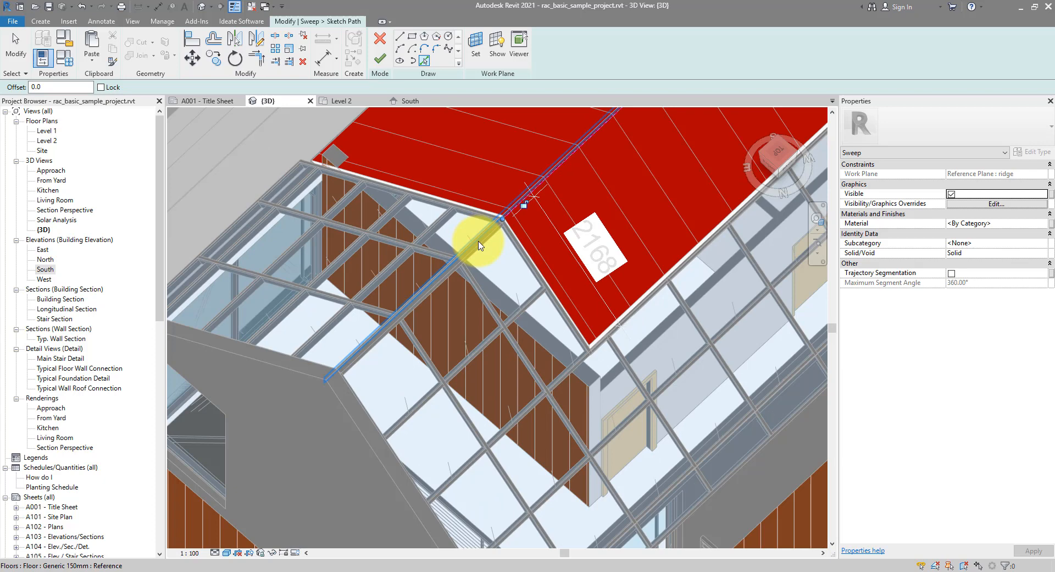
pyautogui.click(274, 61)
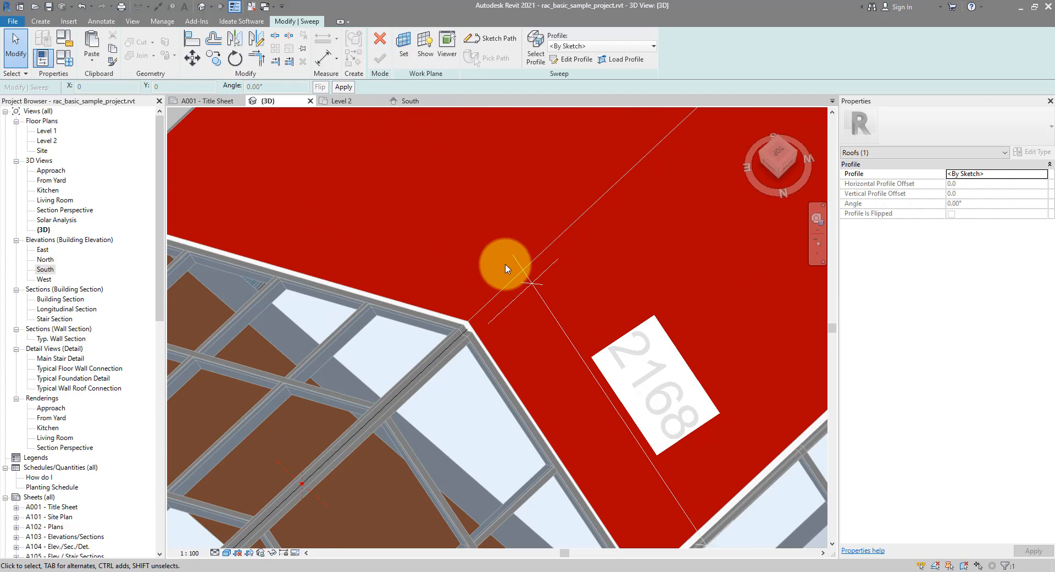
# Step: Sketch and trim the sweep profile on the ridge path, then finish the in-place model
pyautogui.click(569, 60)
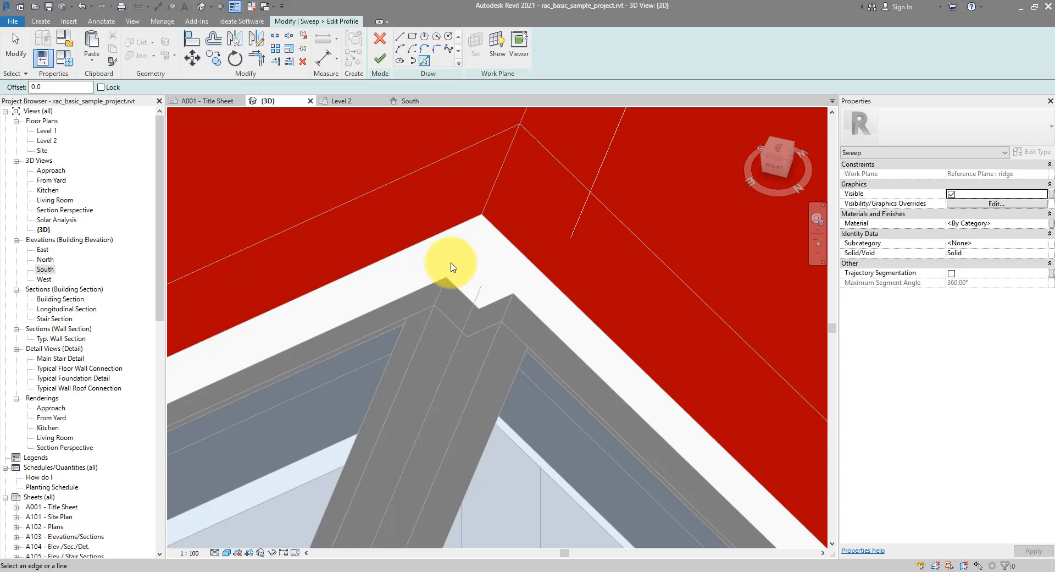
pyautogui.moveTo(453, 292)
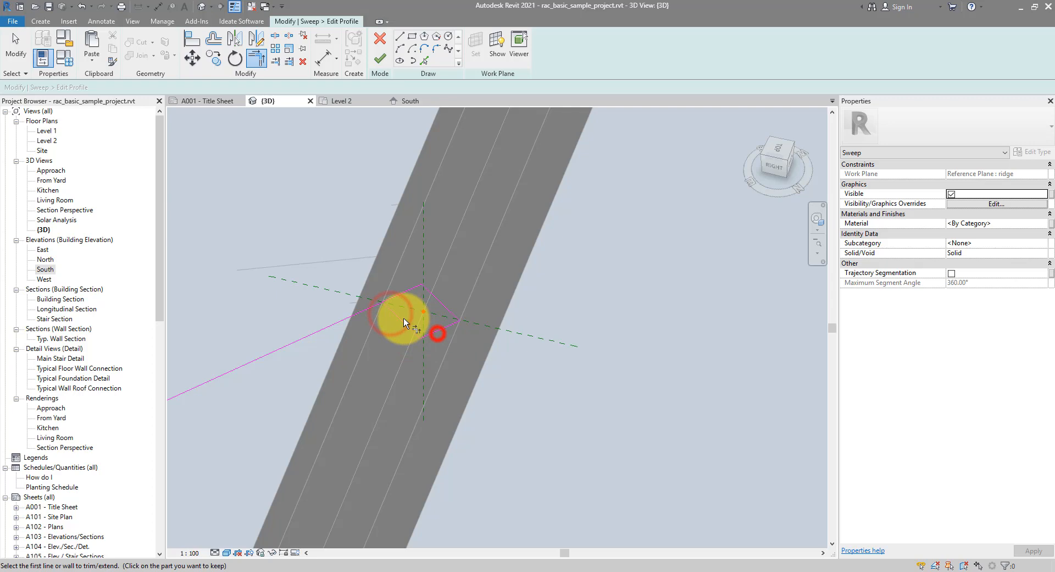
pyautogui.click(382, 57)
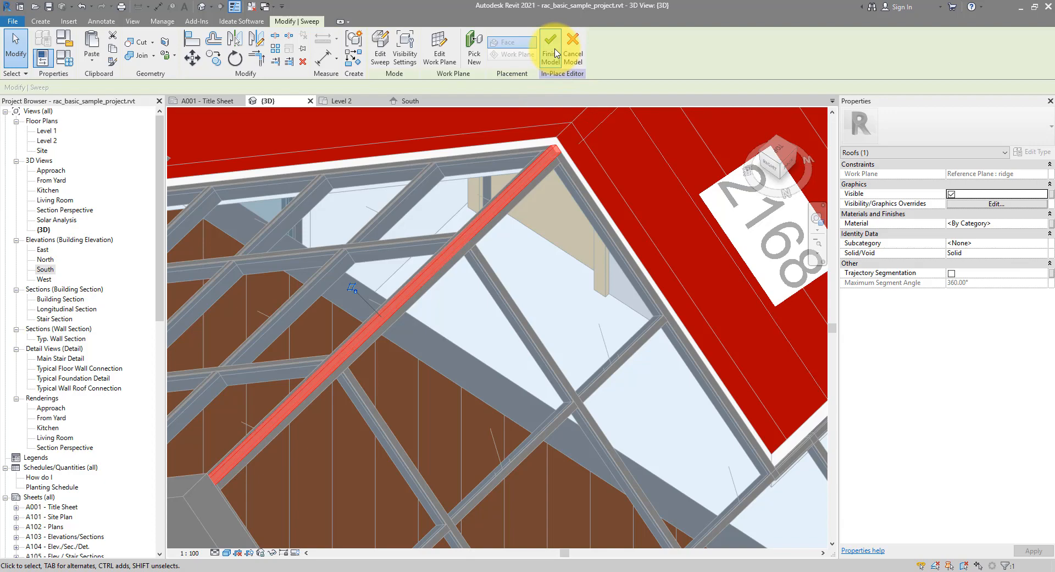
pyautogui.click(552, 44)
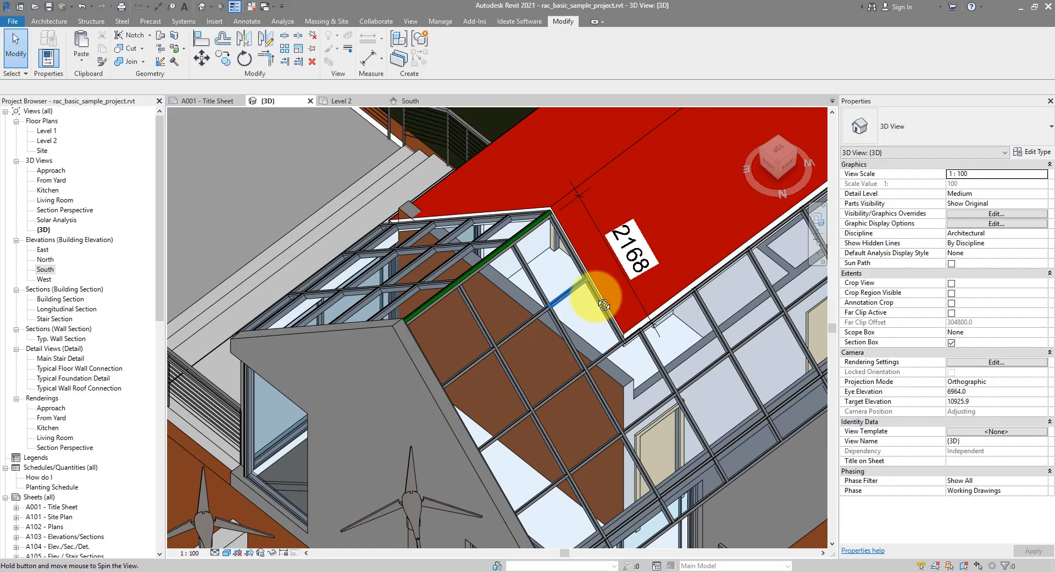
# Step: Set the Glazed panel type's offset to 70 and apply it to the glazing
pyautogui.moveTo(599, 304); pyautogui.dragTo(568, 279)
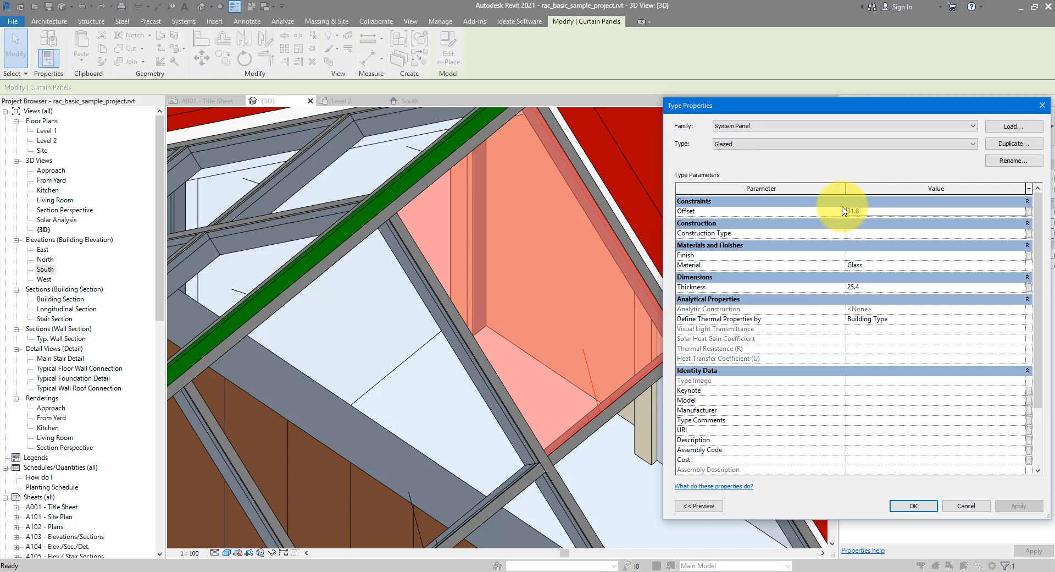
pyautogui.write('50.0')
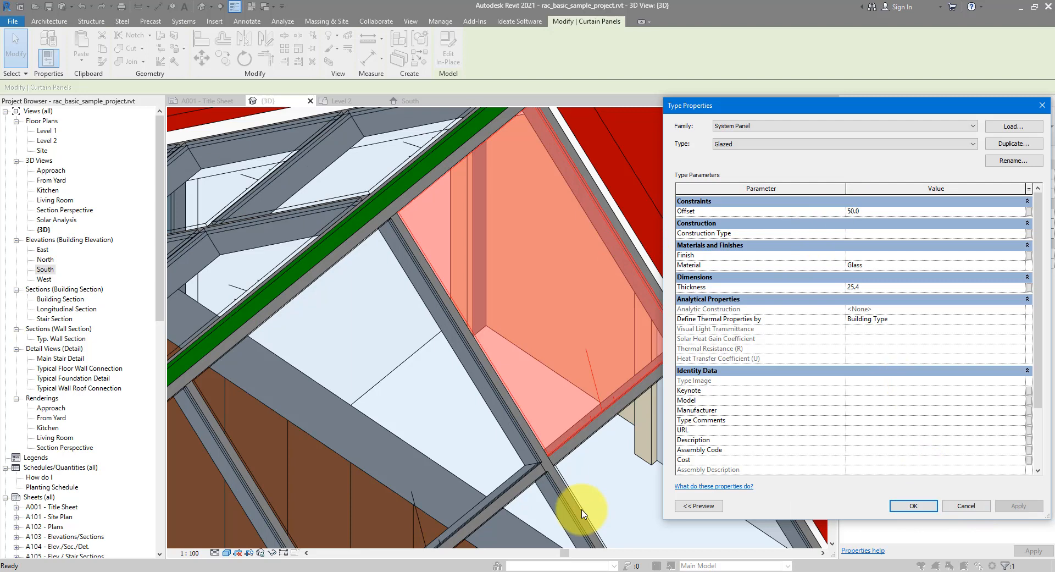
pyautogui.click(1019, 506)
pyautogui.write('70')
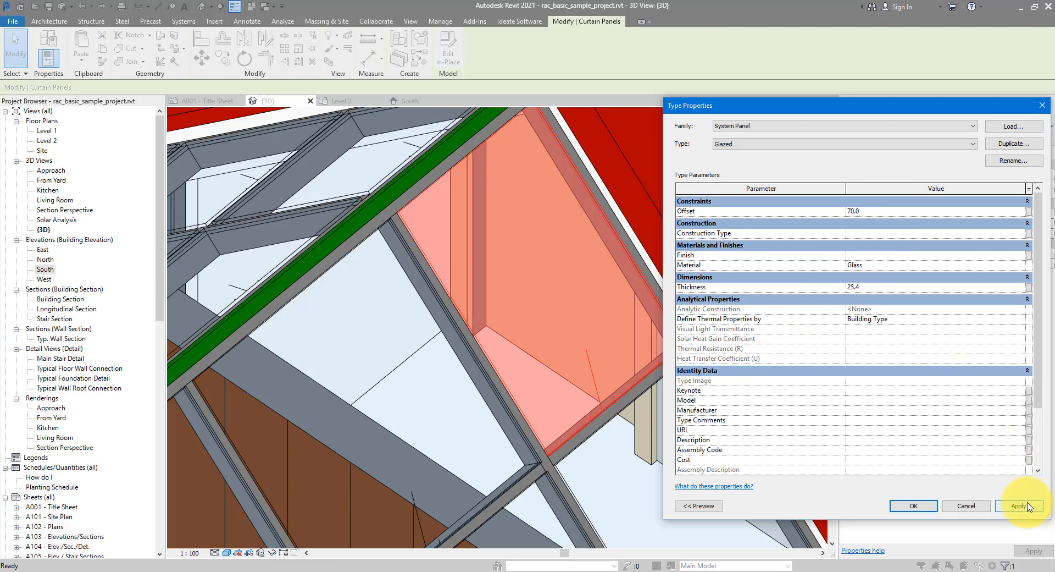
pyautogui.click(1019, 506)
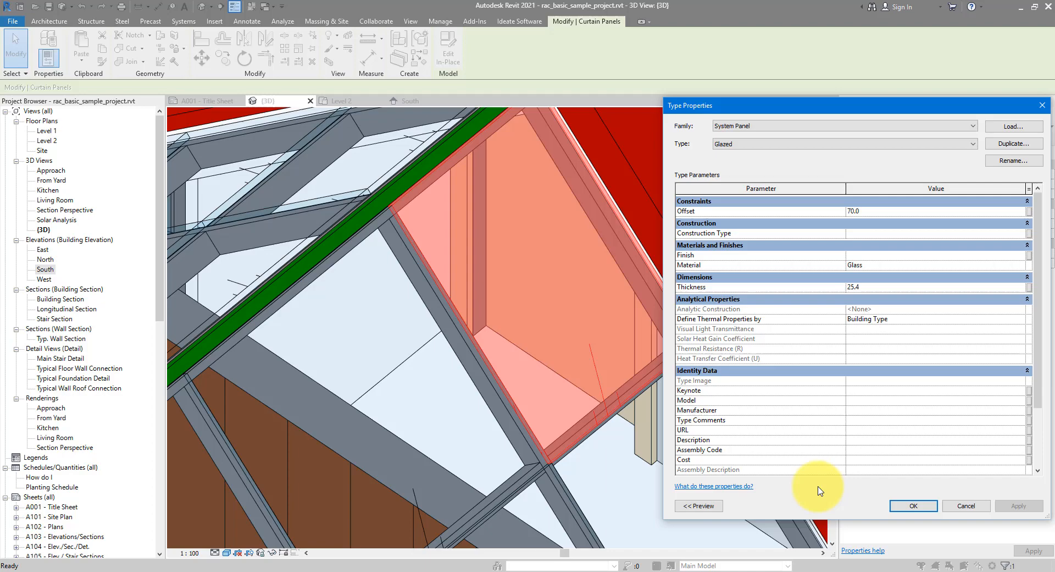
pyautogui.click(966, 505)
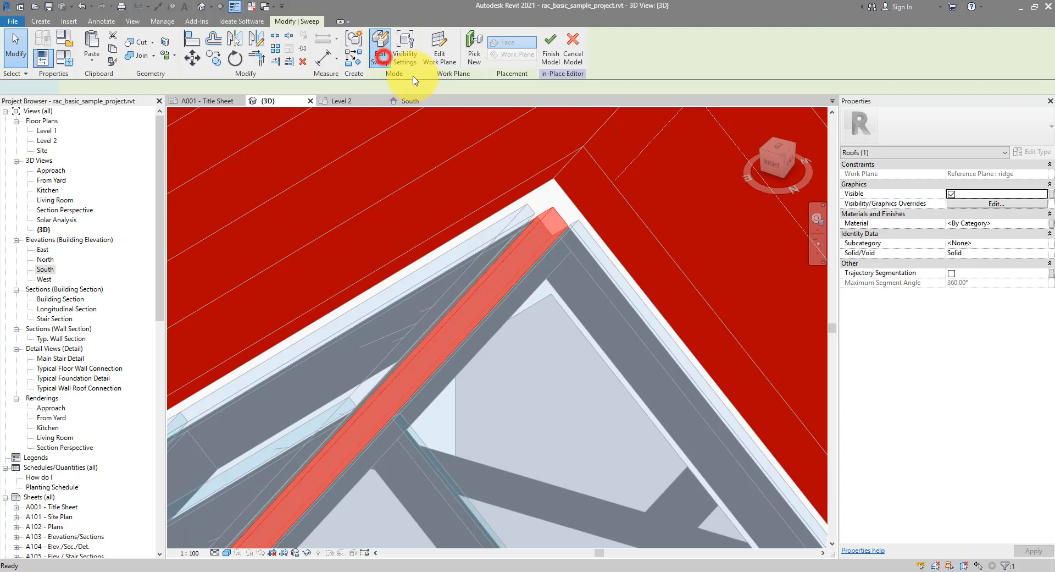
pyautogui.click(380, 42)
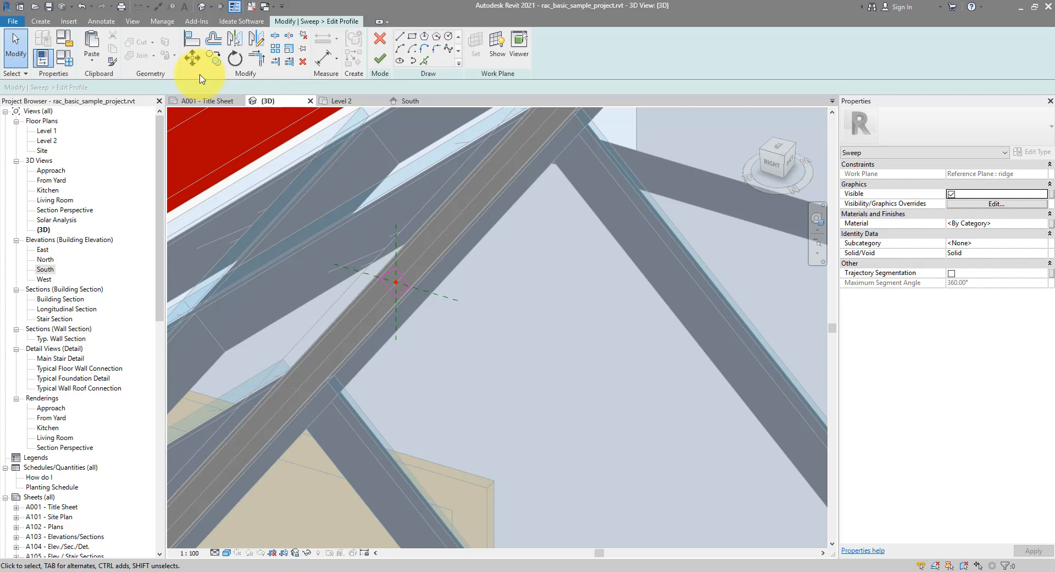
pyautogui.click(189, 38)
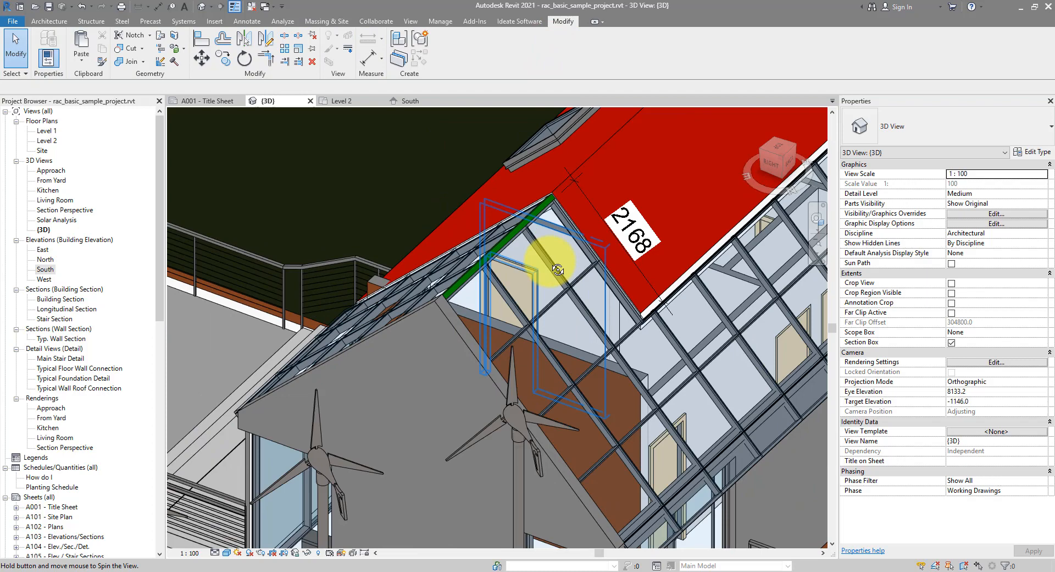
pyautogui.moveTo(555, 257); pyautogui.dragTo(485, 279)
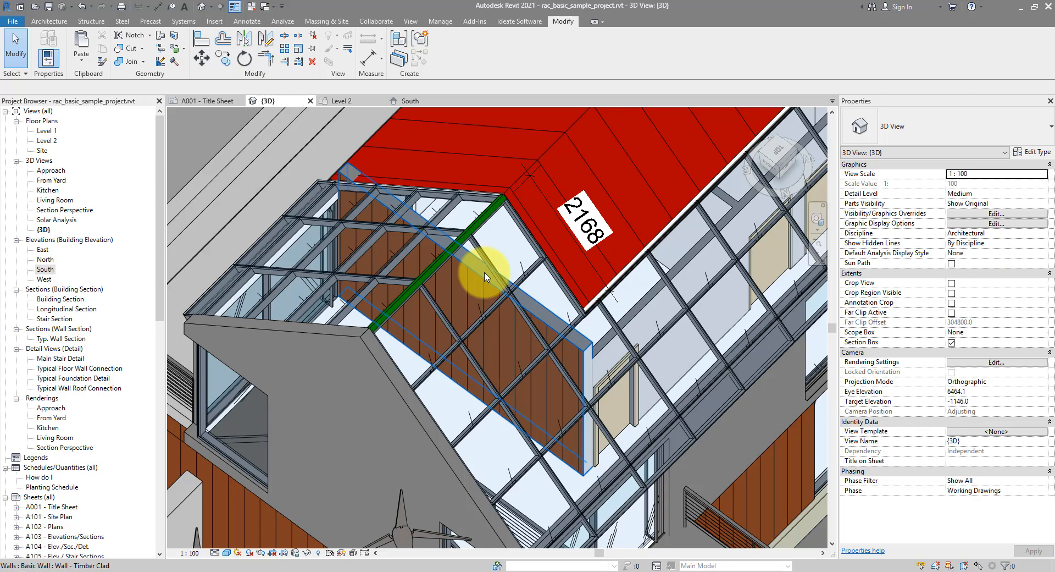